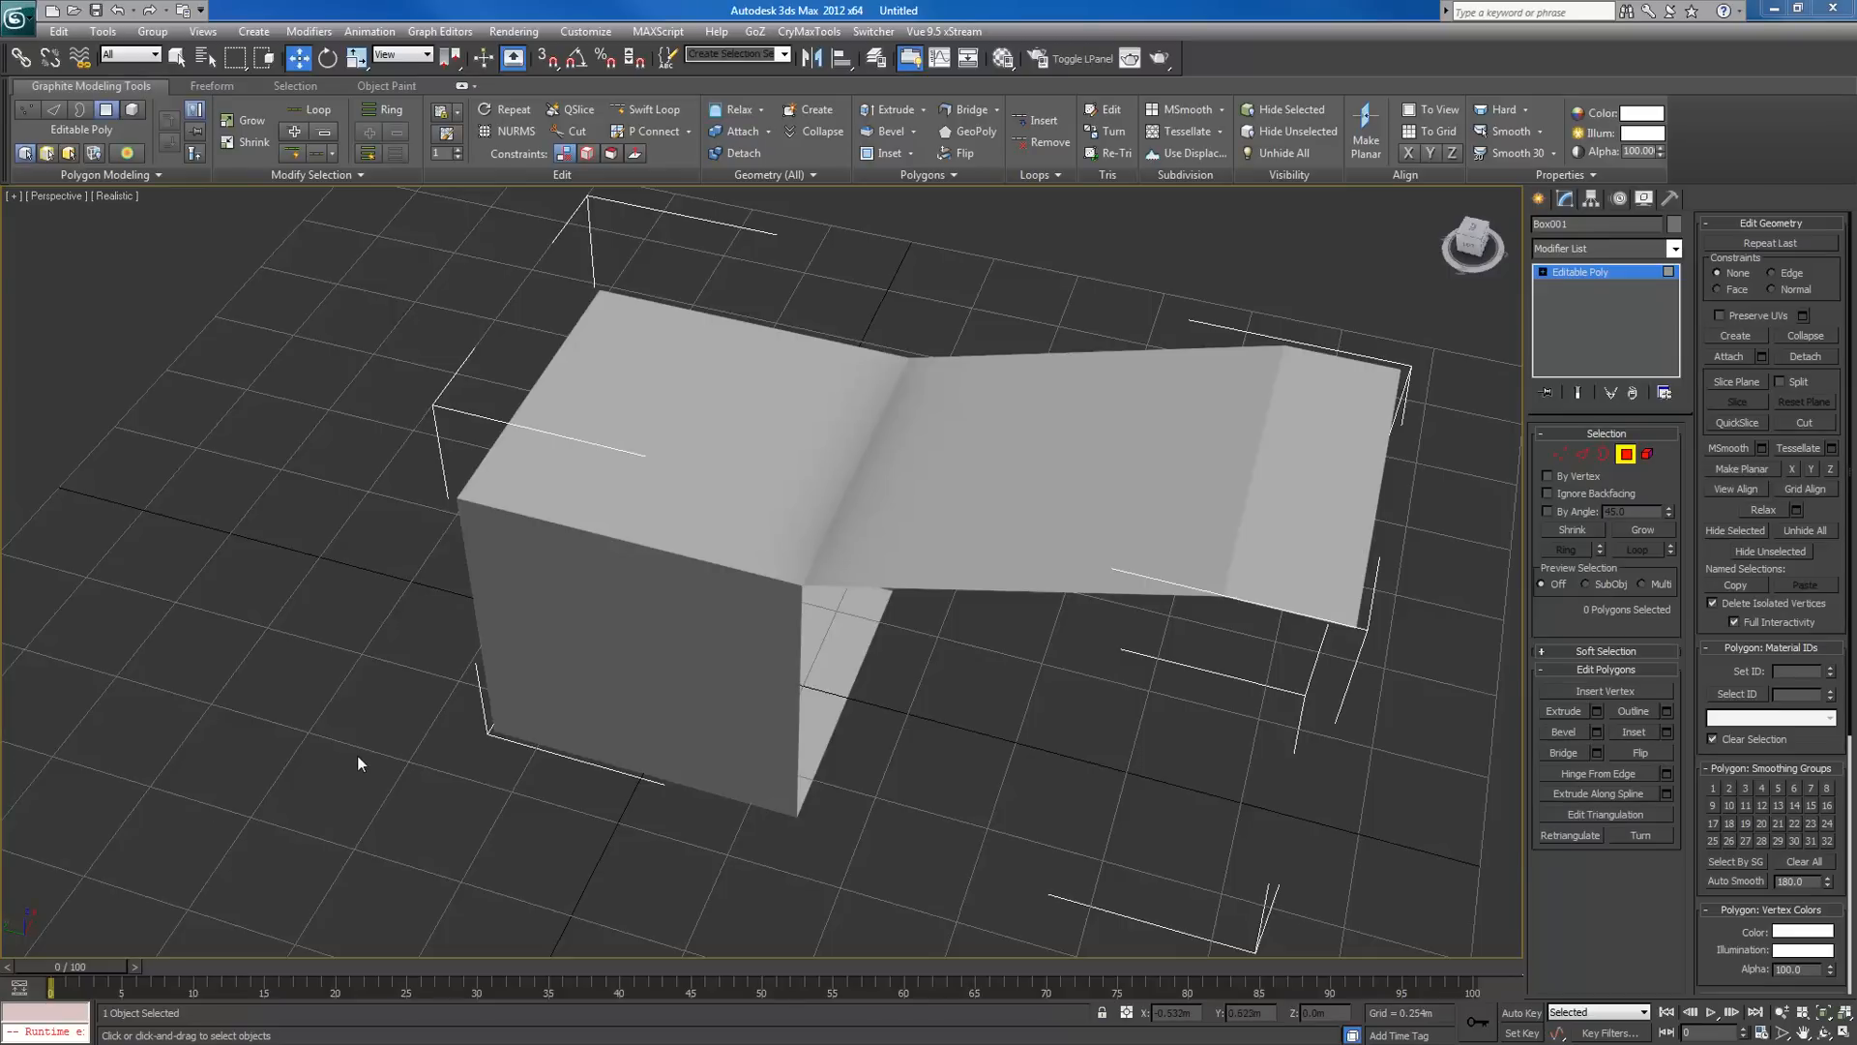
pyautogui.moveTo(975, 530)
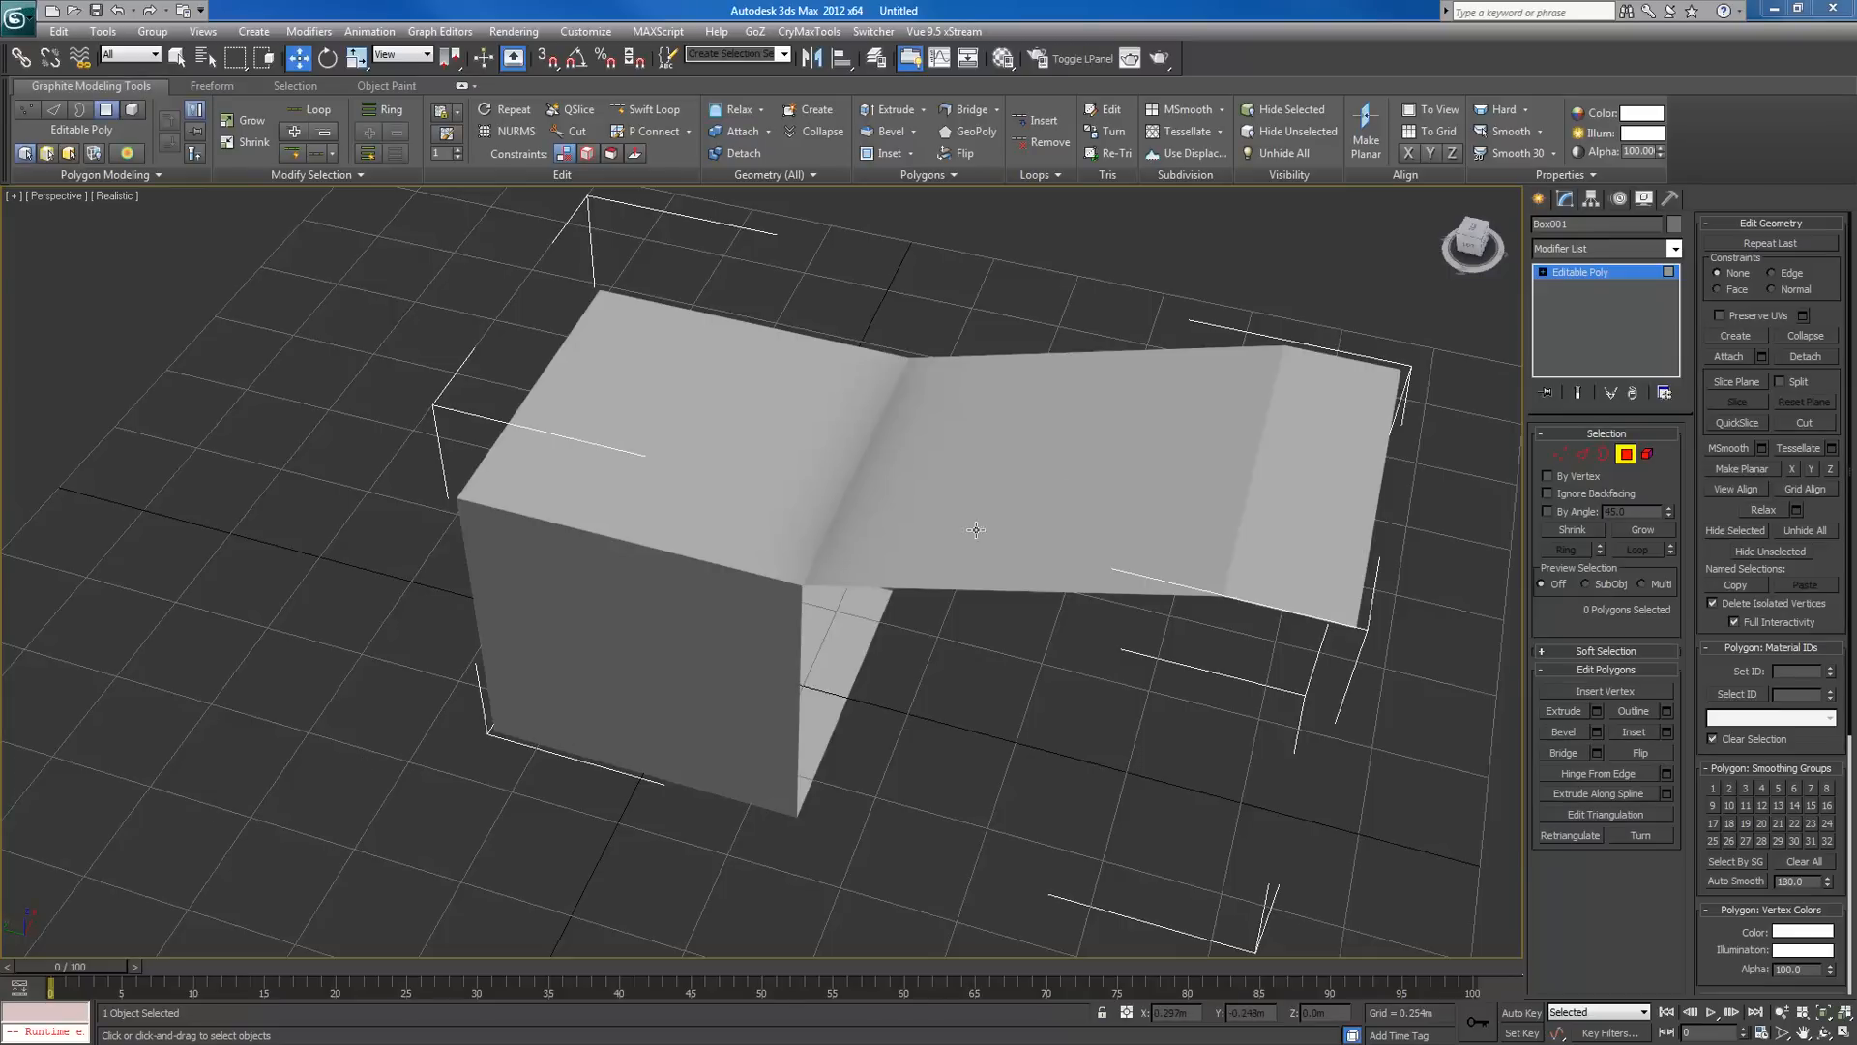
pyautogui.moveTo(1232, 451)
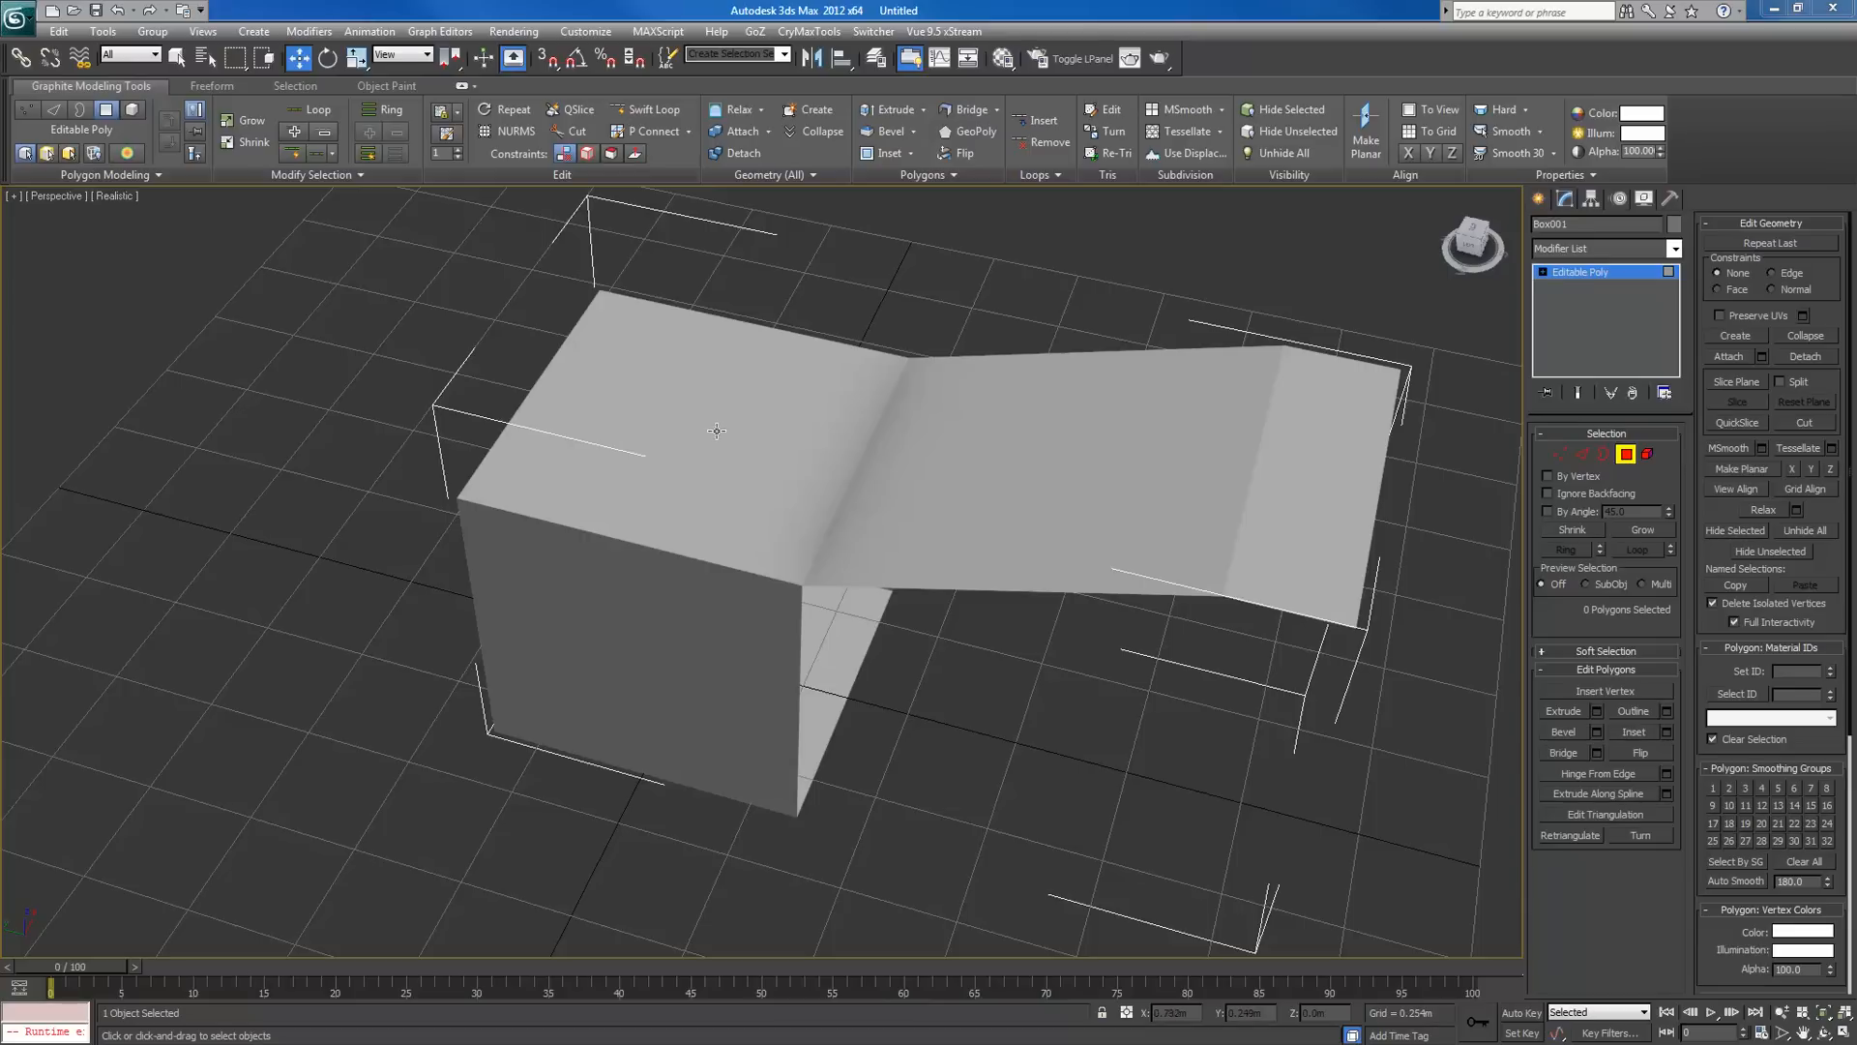
pyautogui.moveTo(1277, 497)
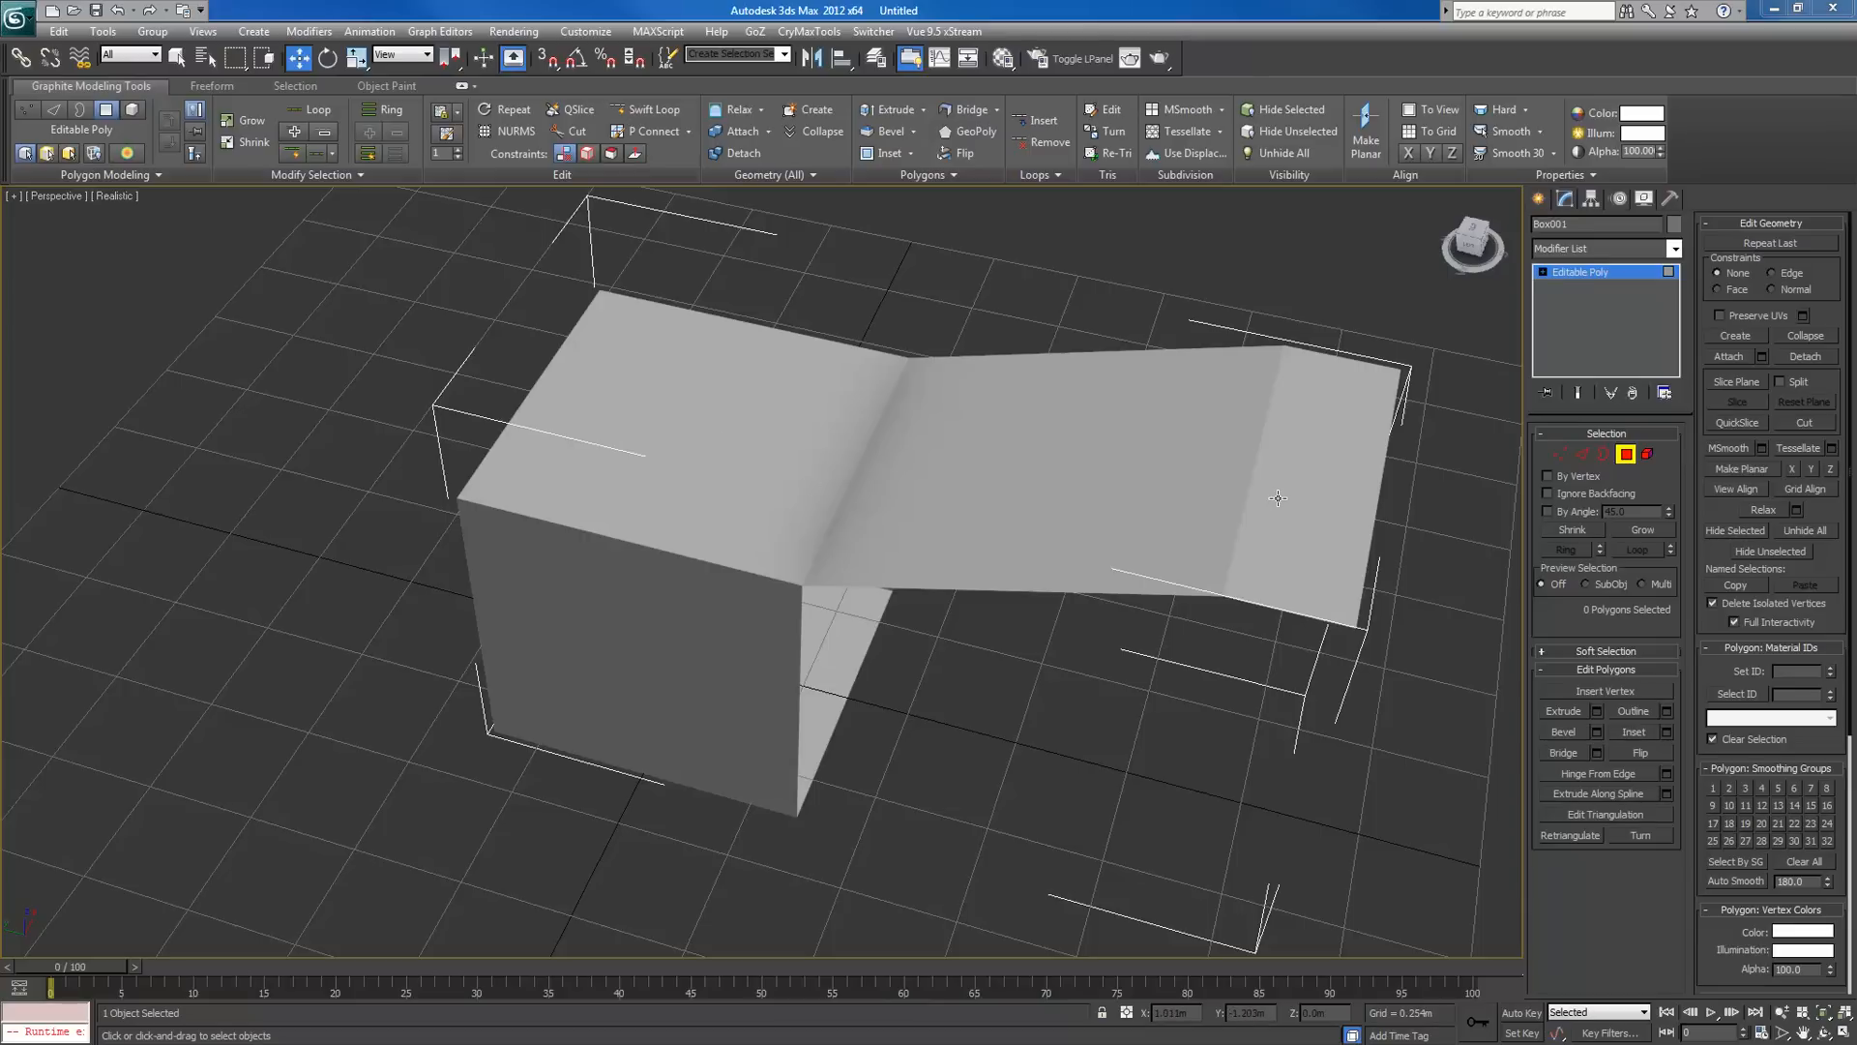
pyautogui.moveTo(1055, 493)
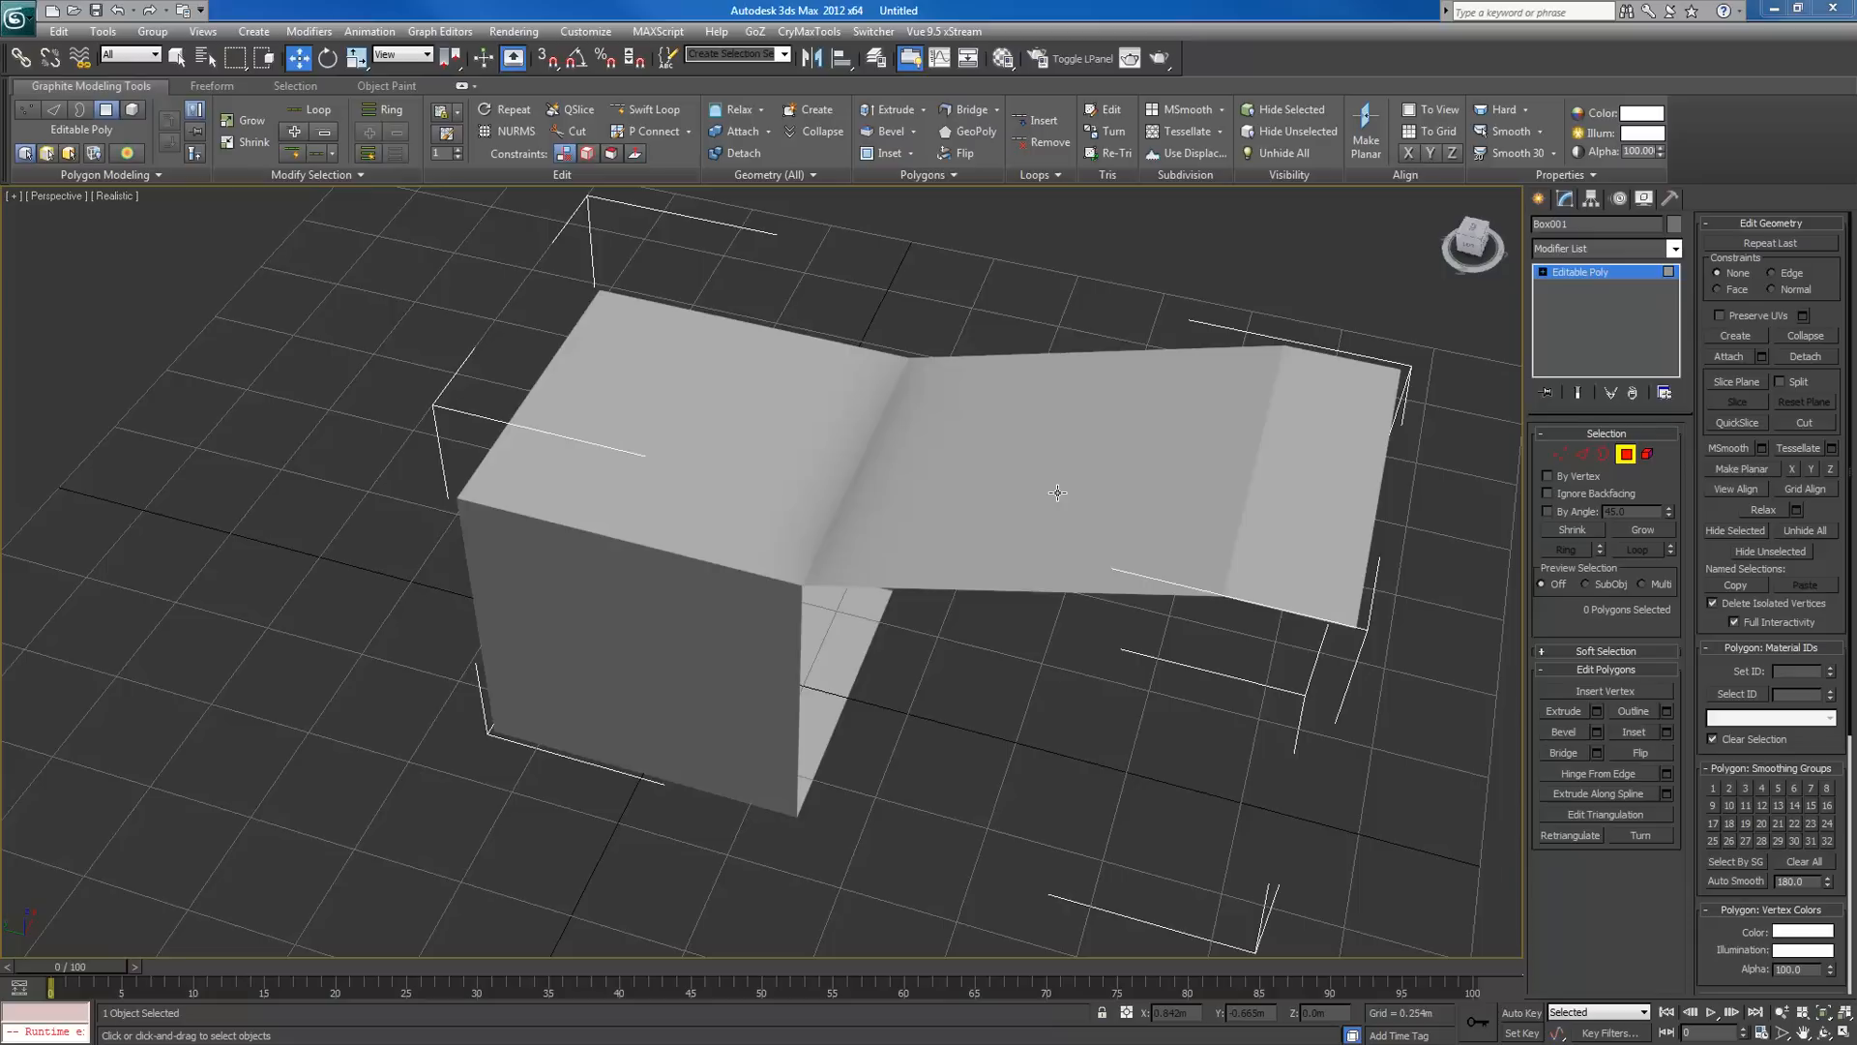
# Select the strip and box-top polygons and assign them smoothing group 1.
pyautogui.click(1315, 474)
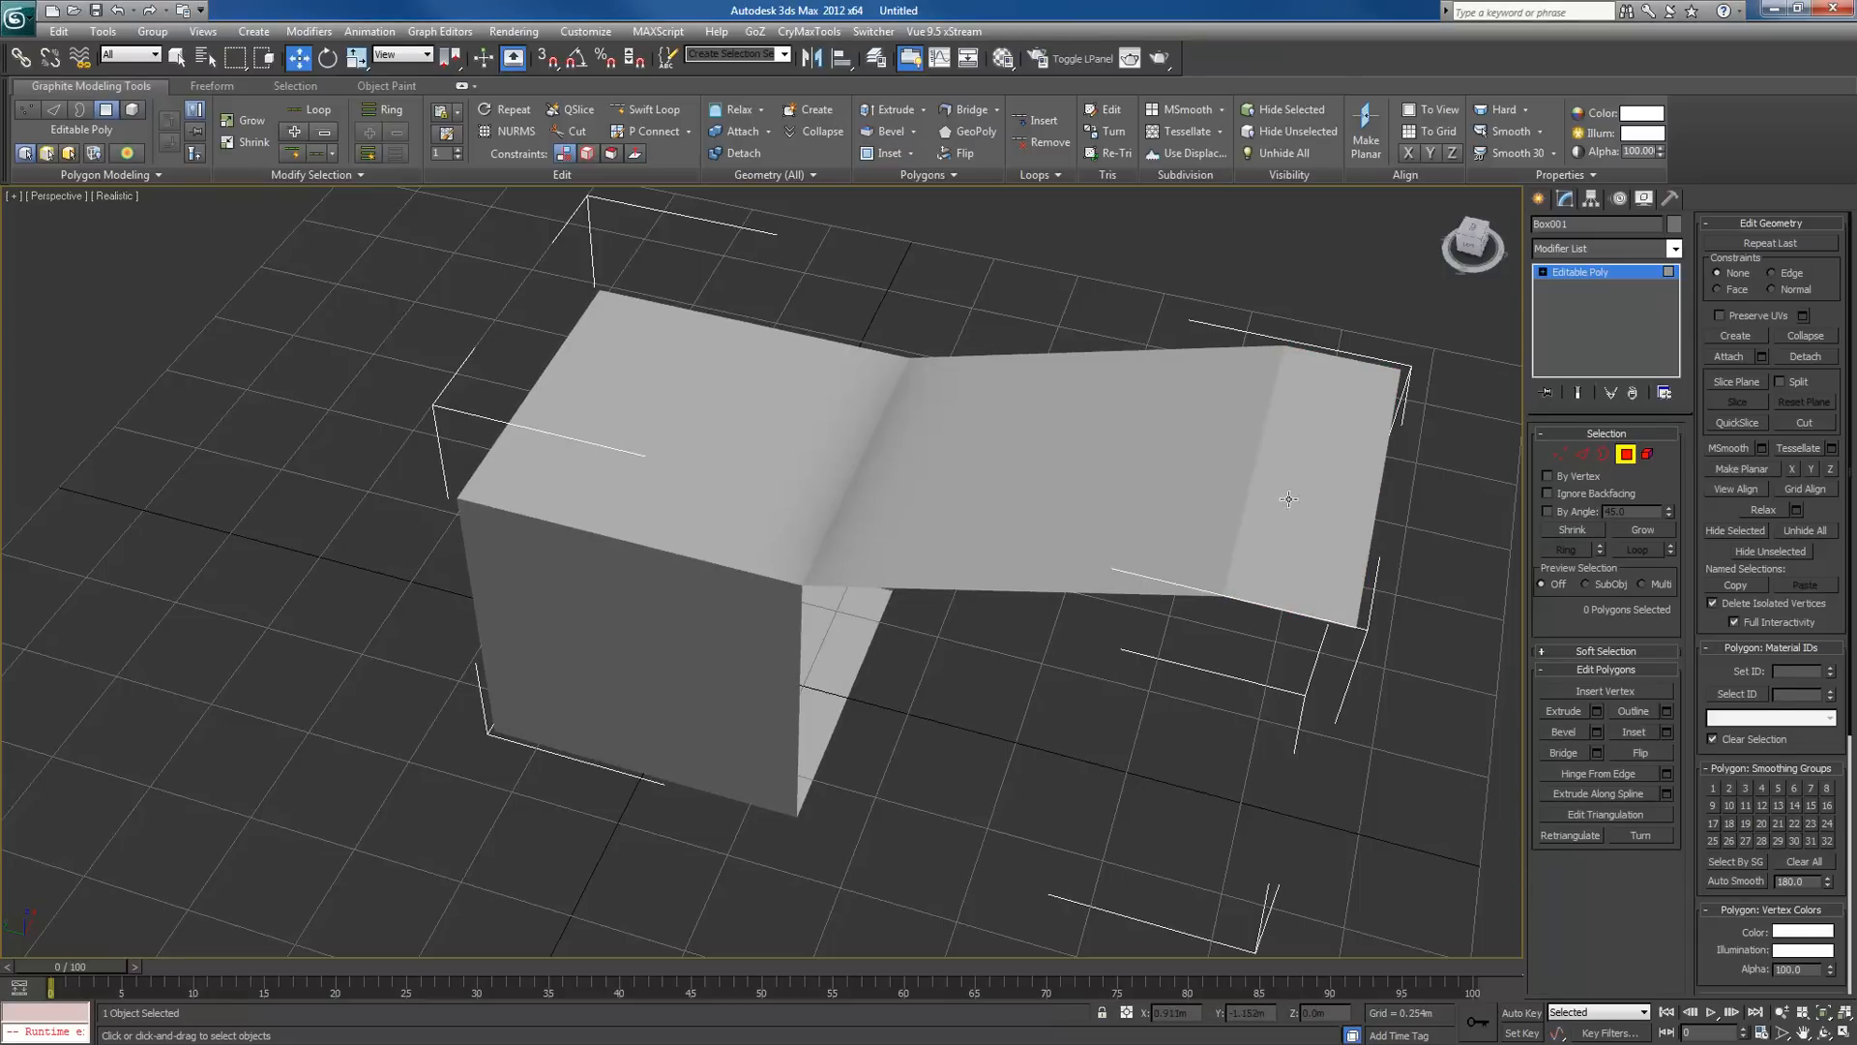
pyautogui.click(1302, 474)
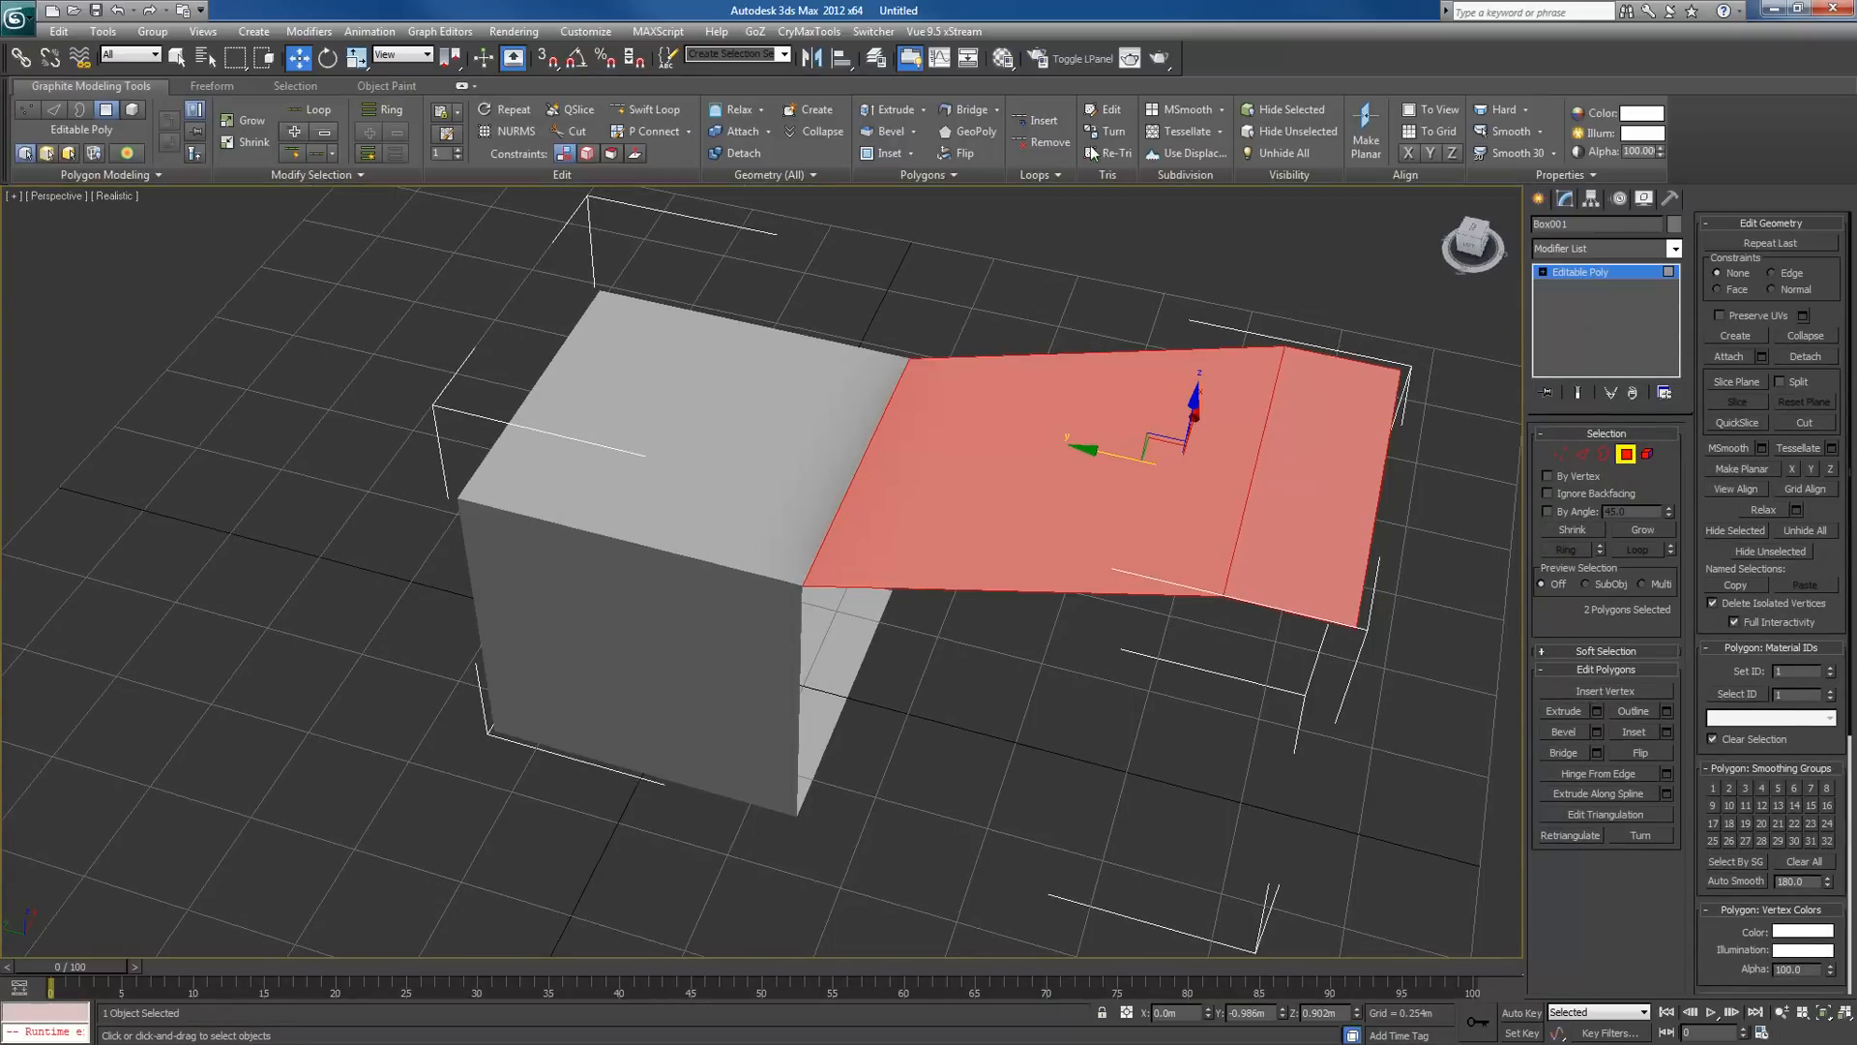
pyautogui.moveTo(1501, 109)
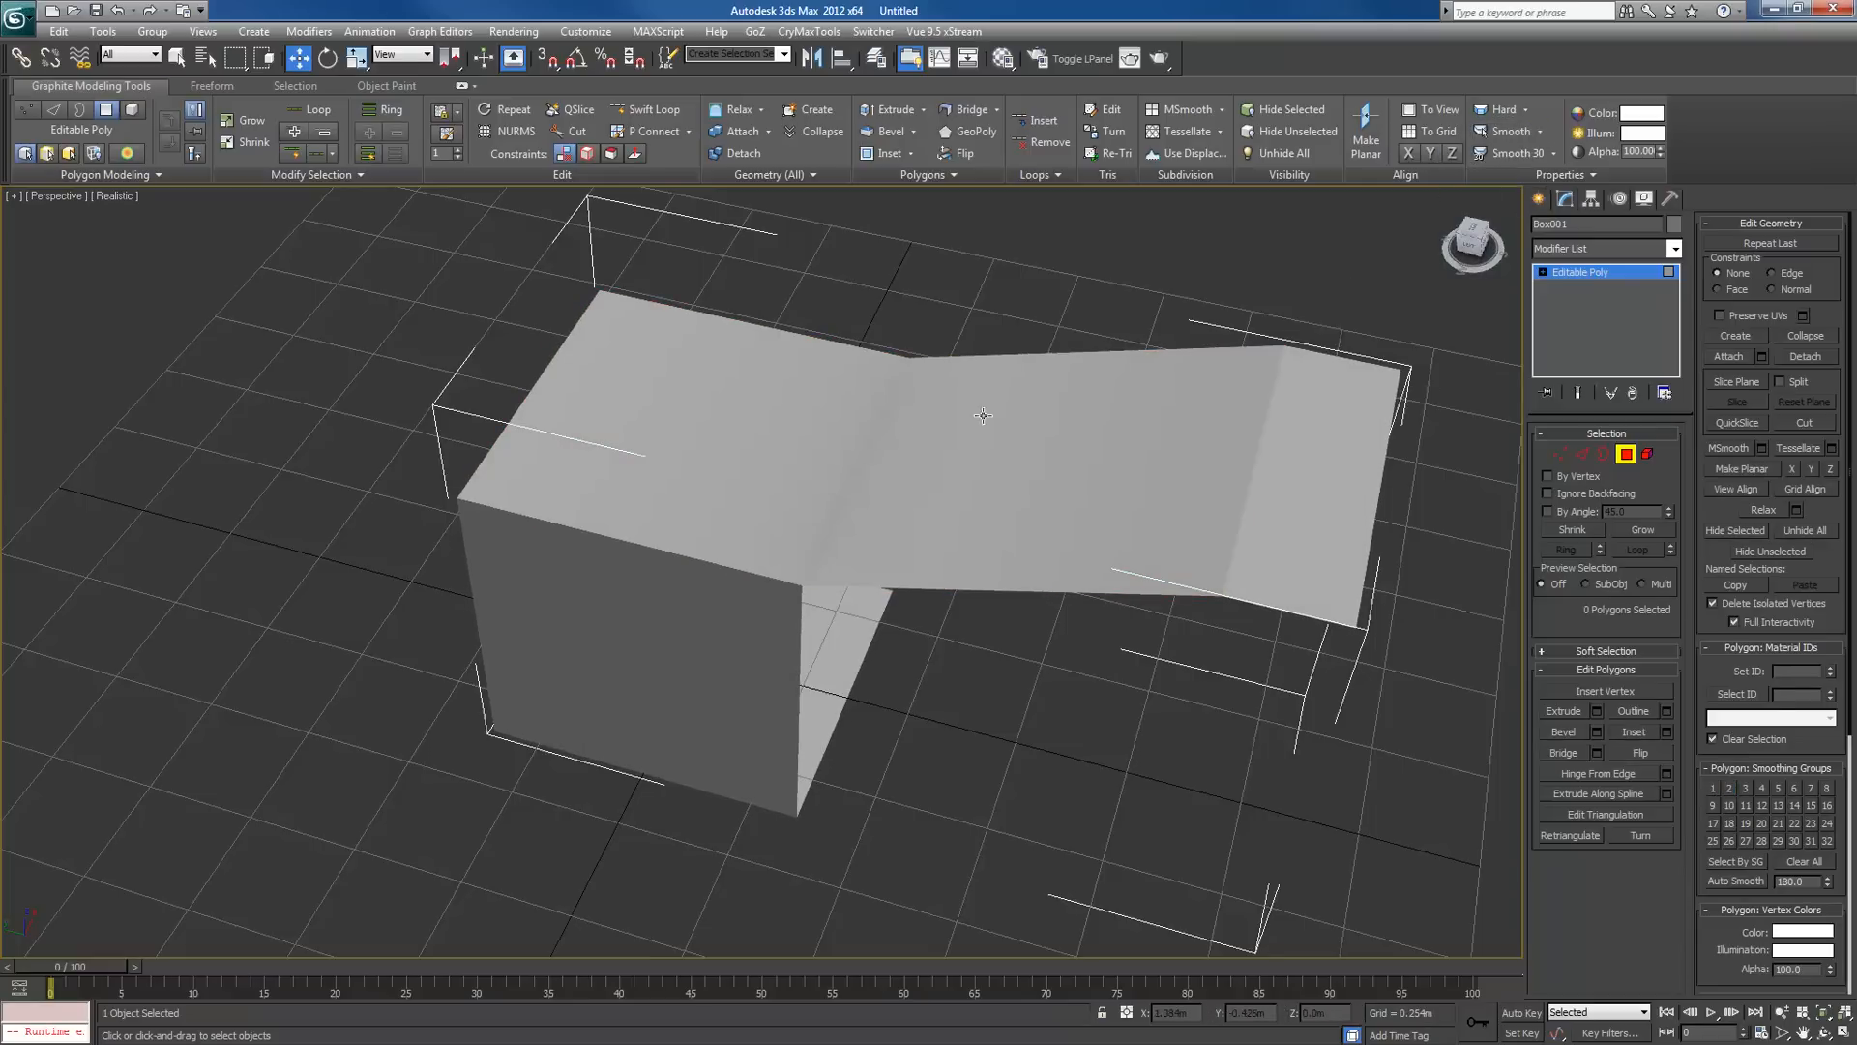
pyautogui.moveTo(1226, 547)
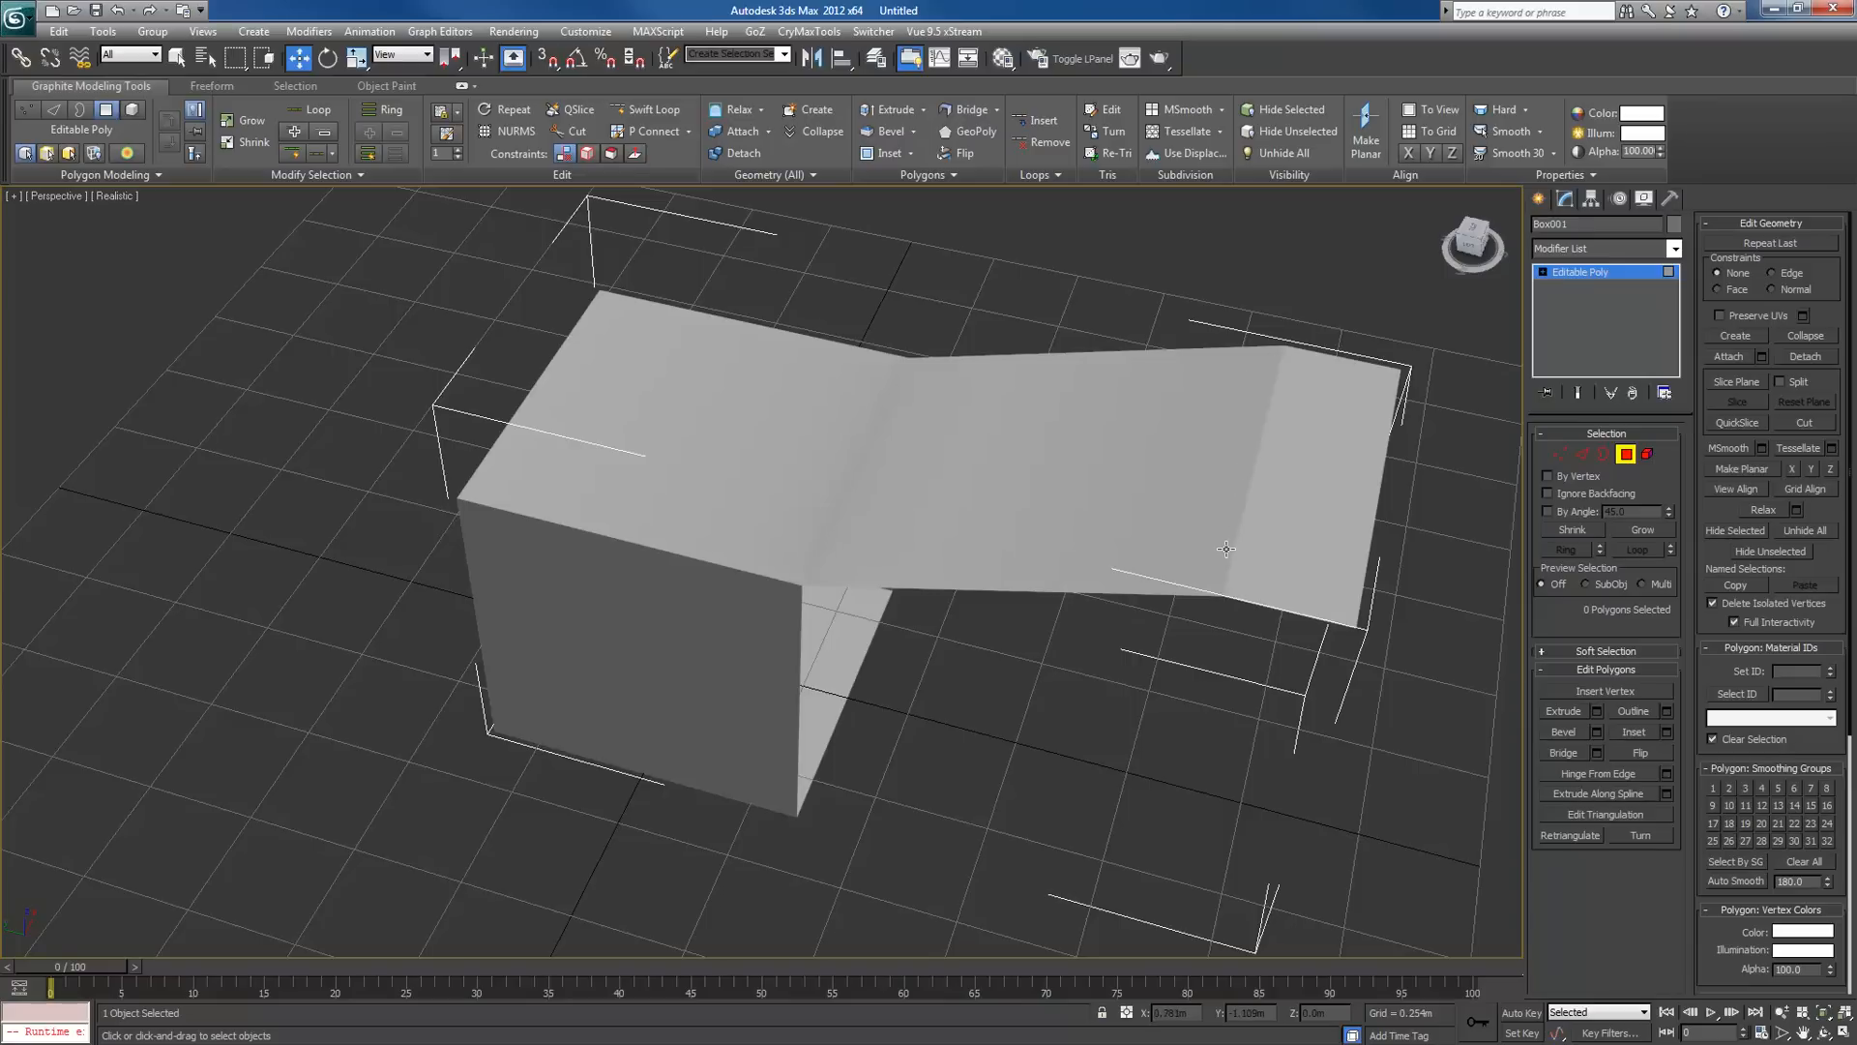
pyautogui.moveTo(1199, 681)
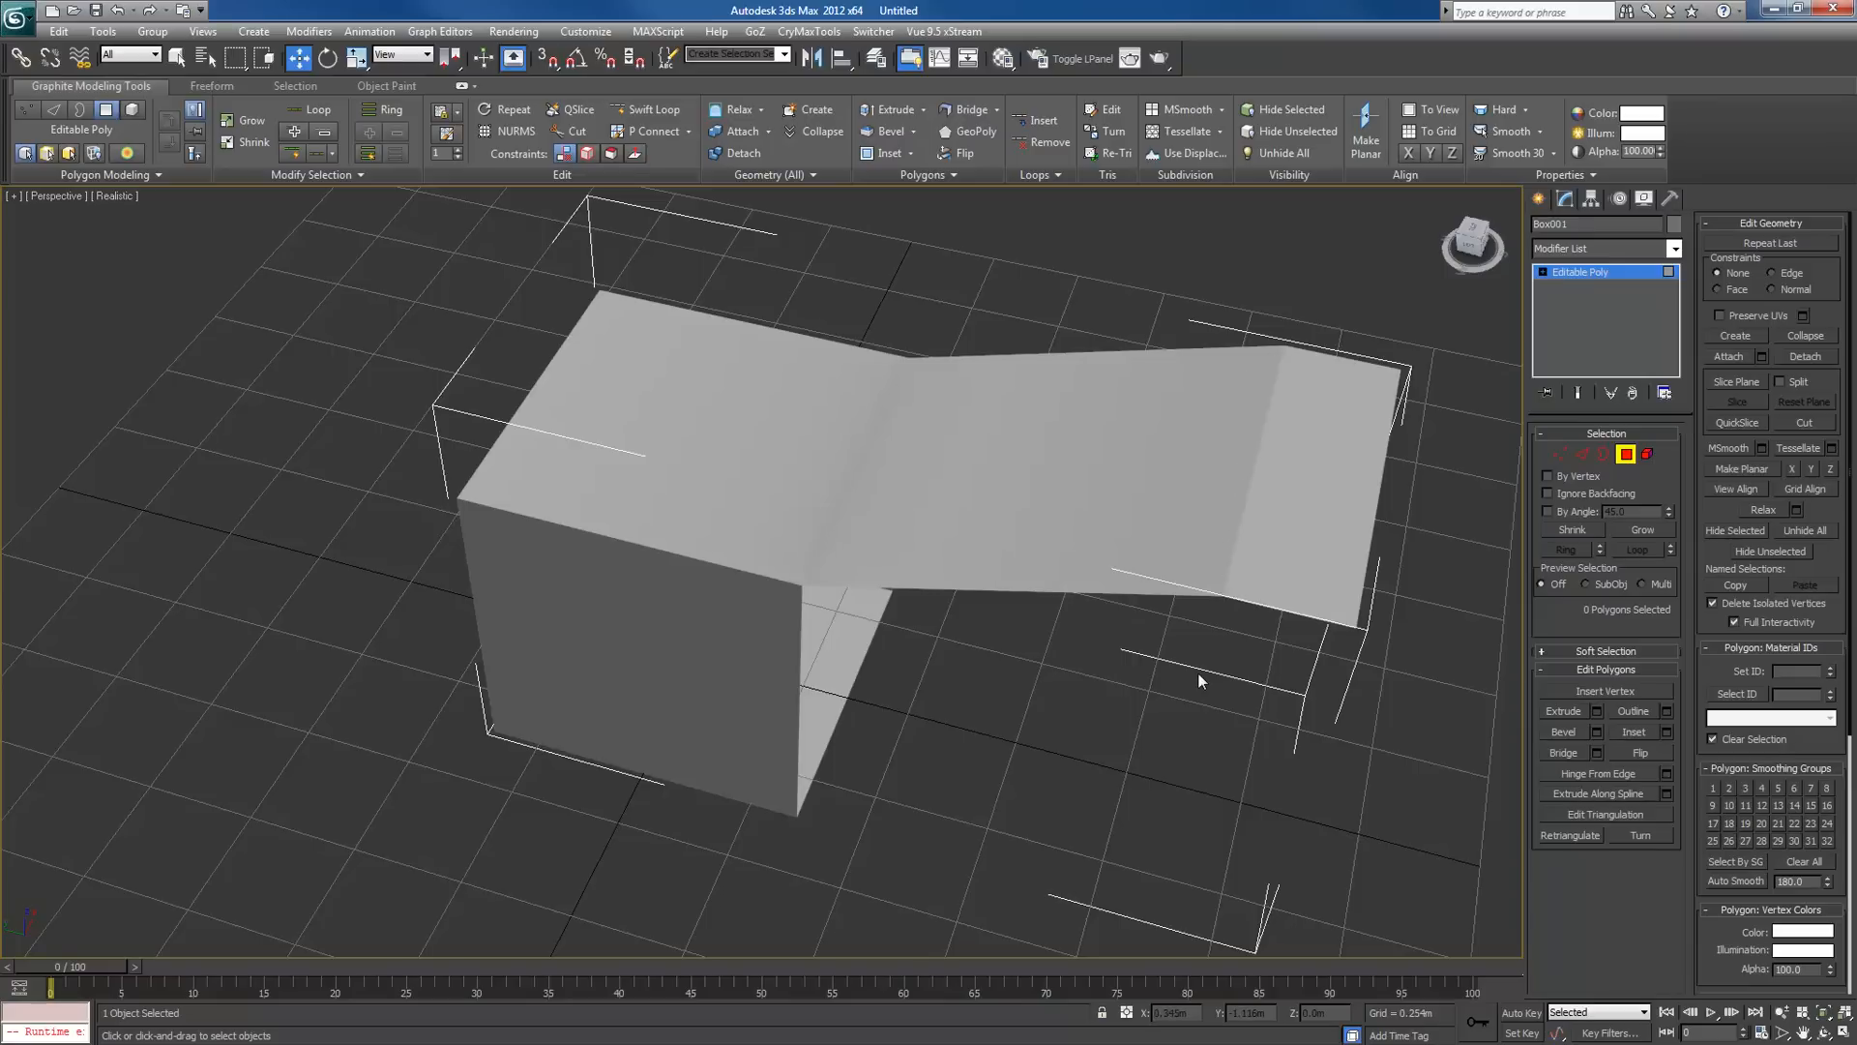
pyautogui.click(823, 462)
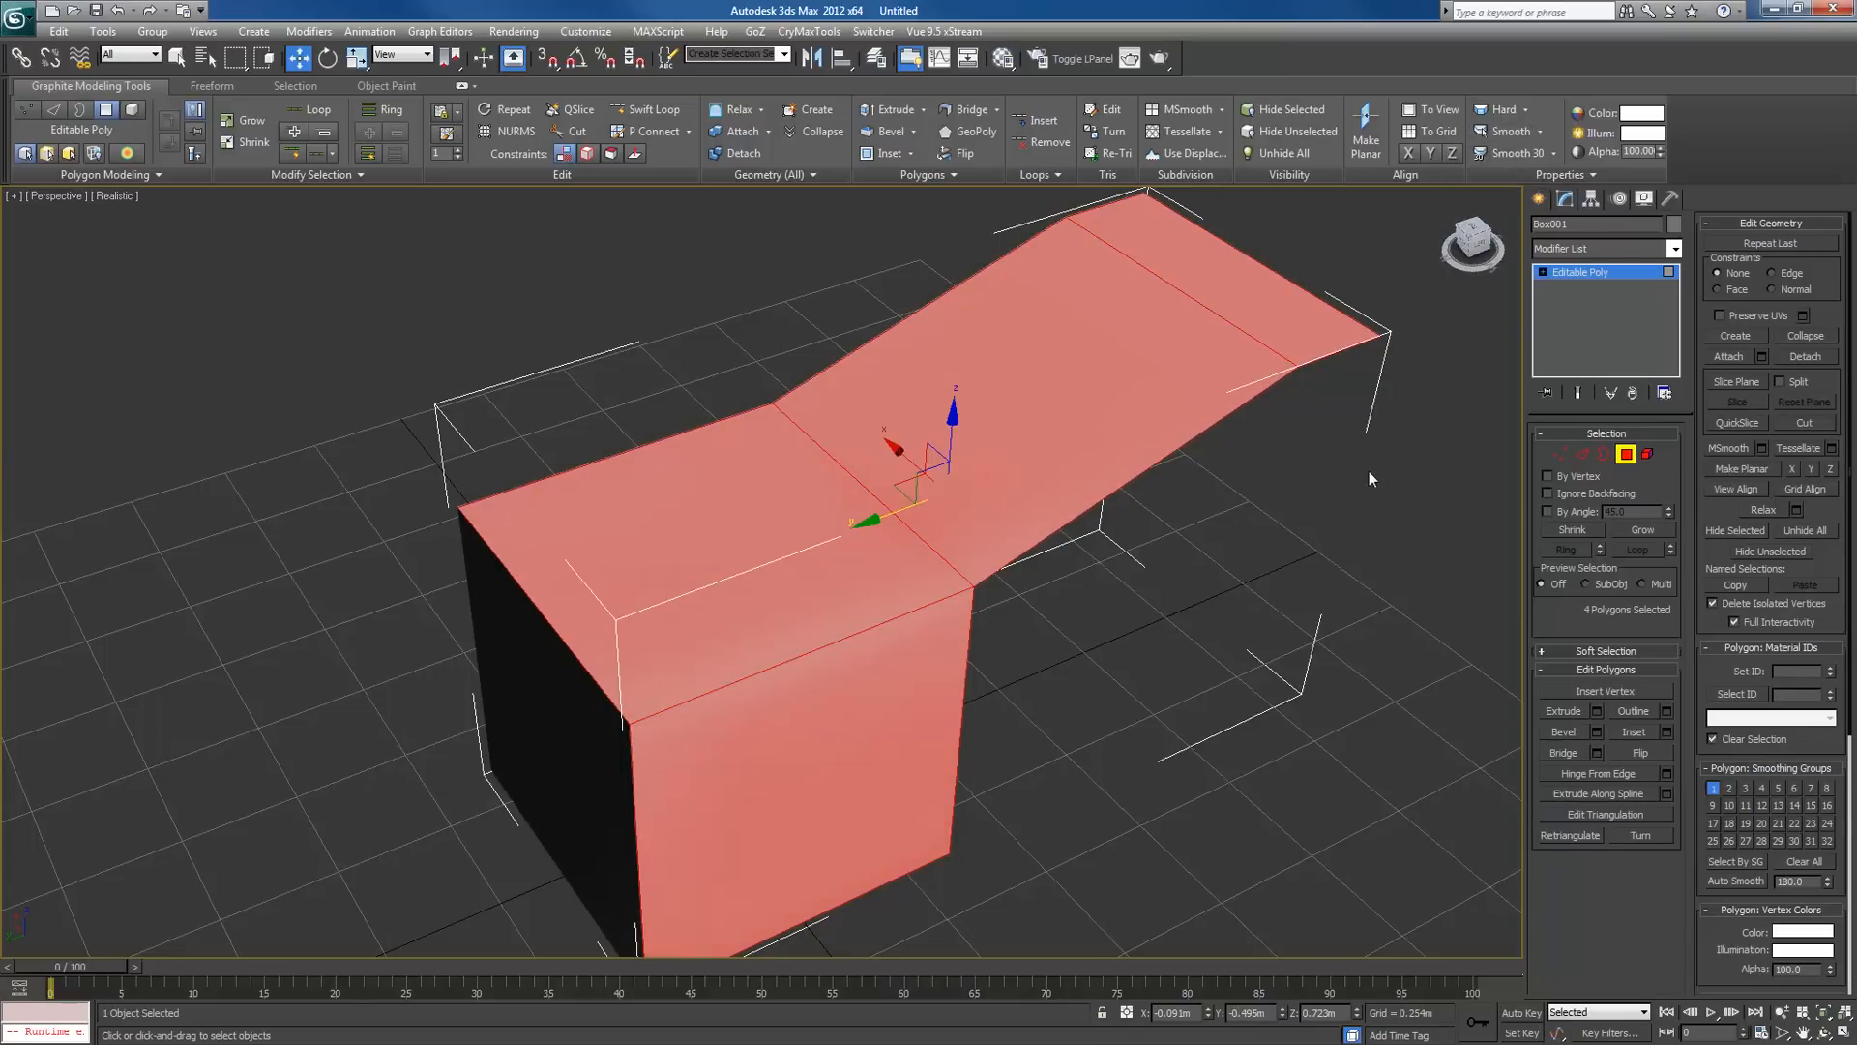
# Apply Smooth 30 with a 30.0 auto-smooth threshold and inspect the crisp corners.
pyautogui.click(1372, 478)
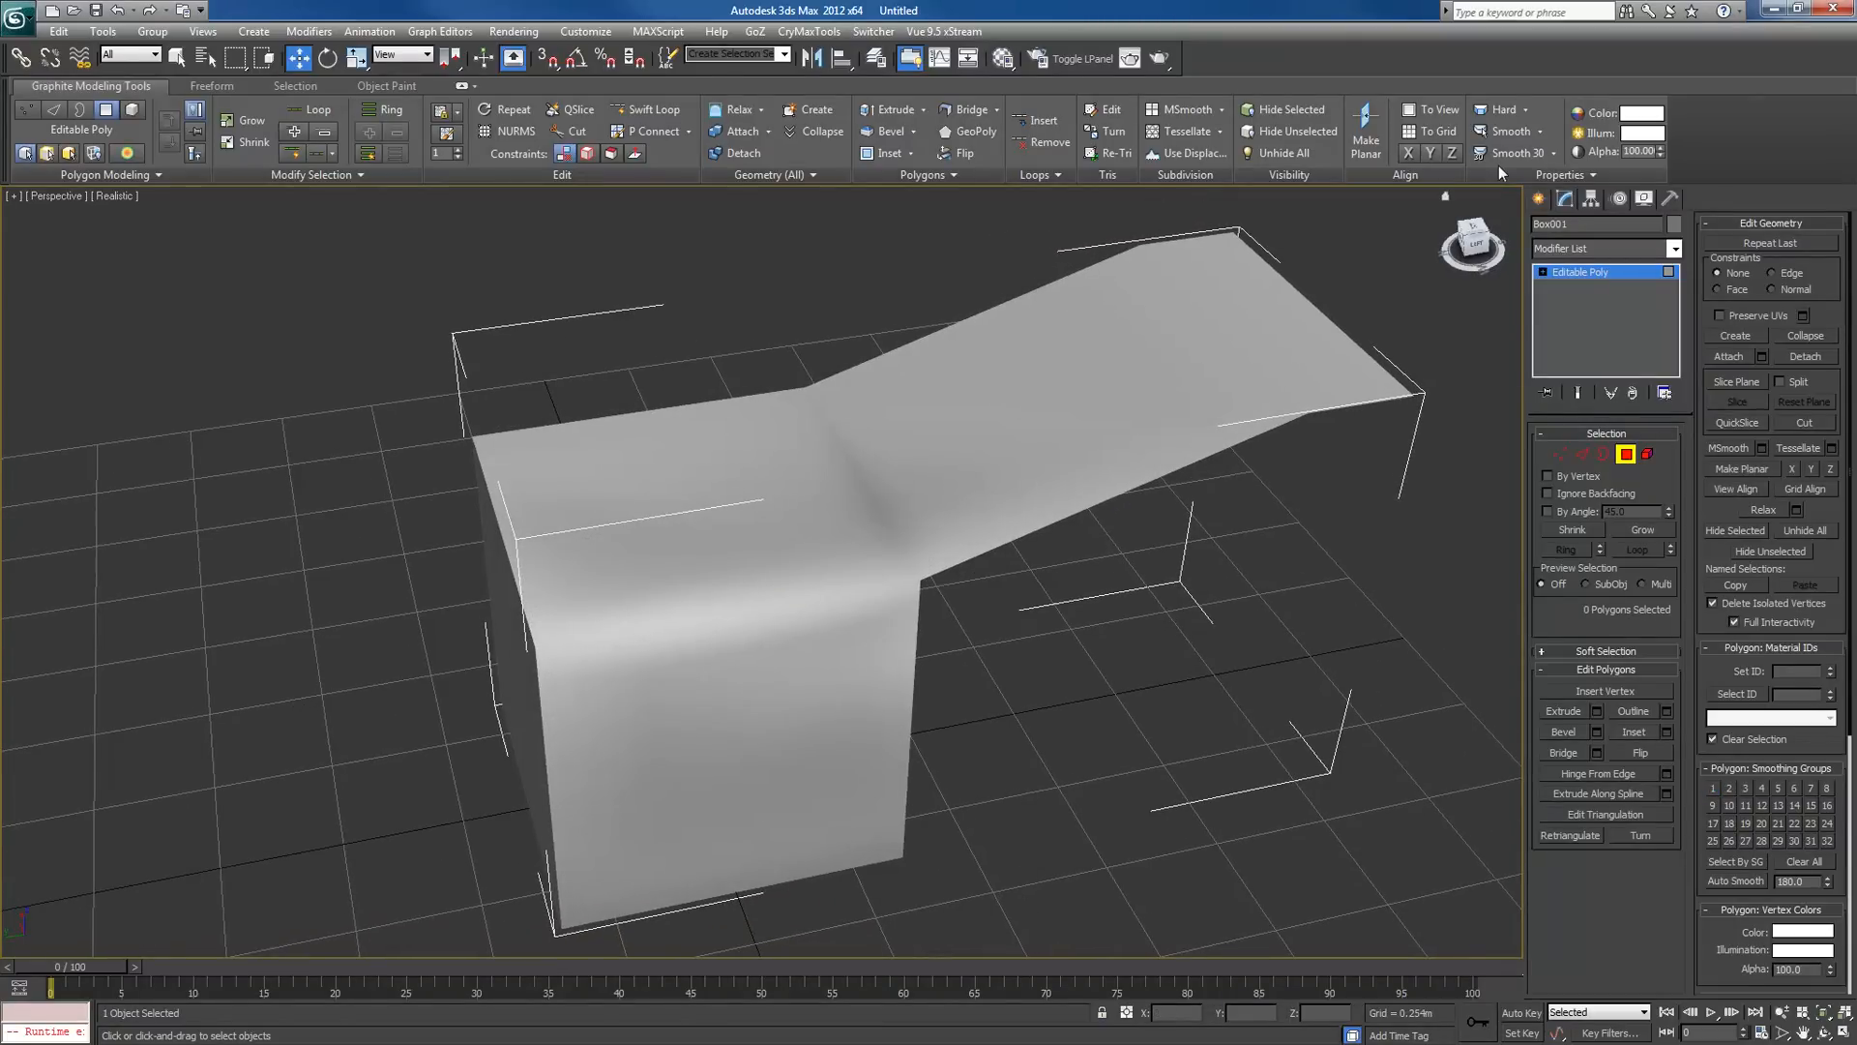
pyautogui.moveTo(1522, 152)
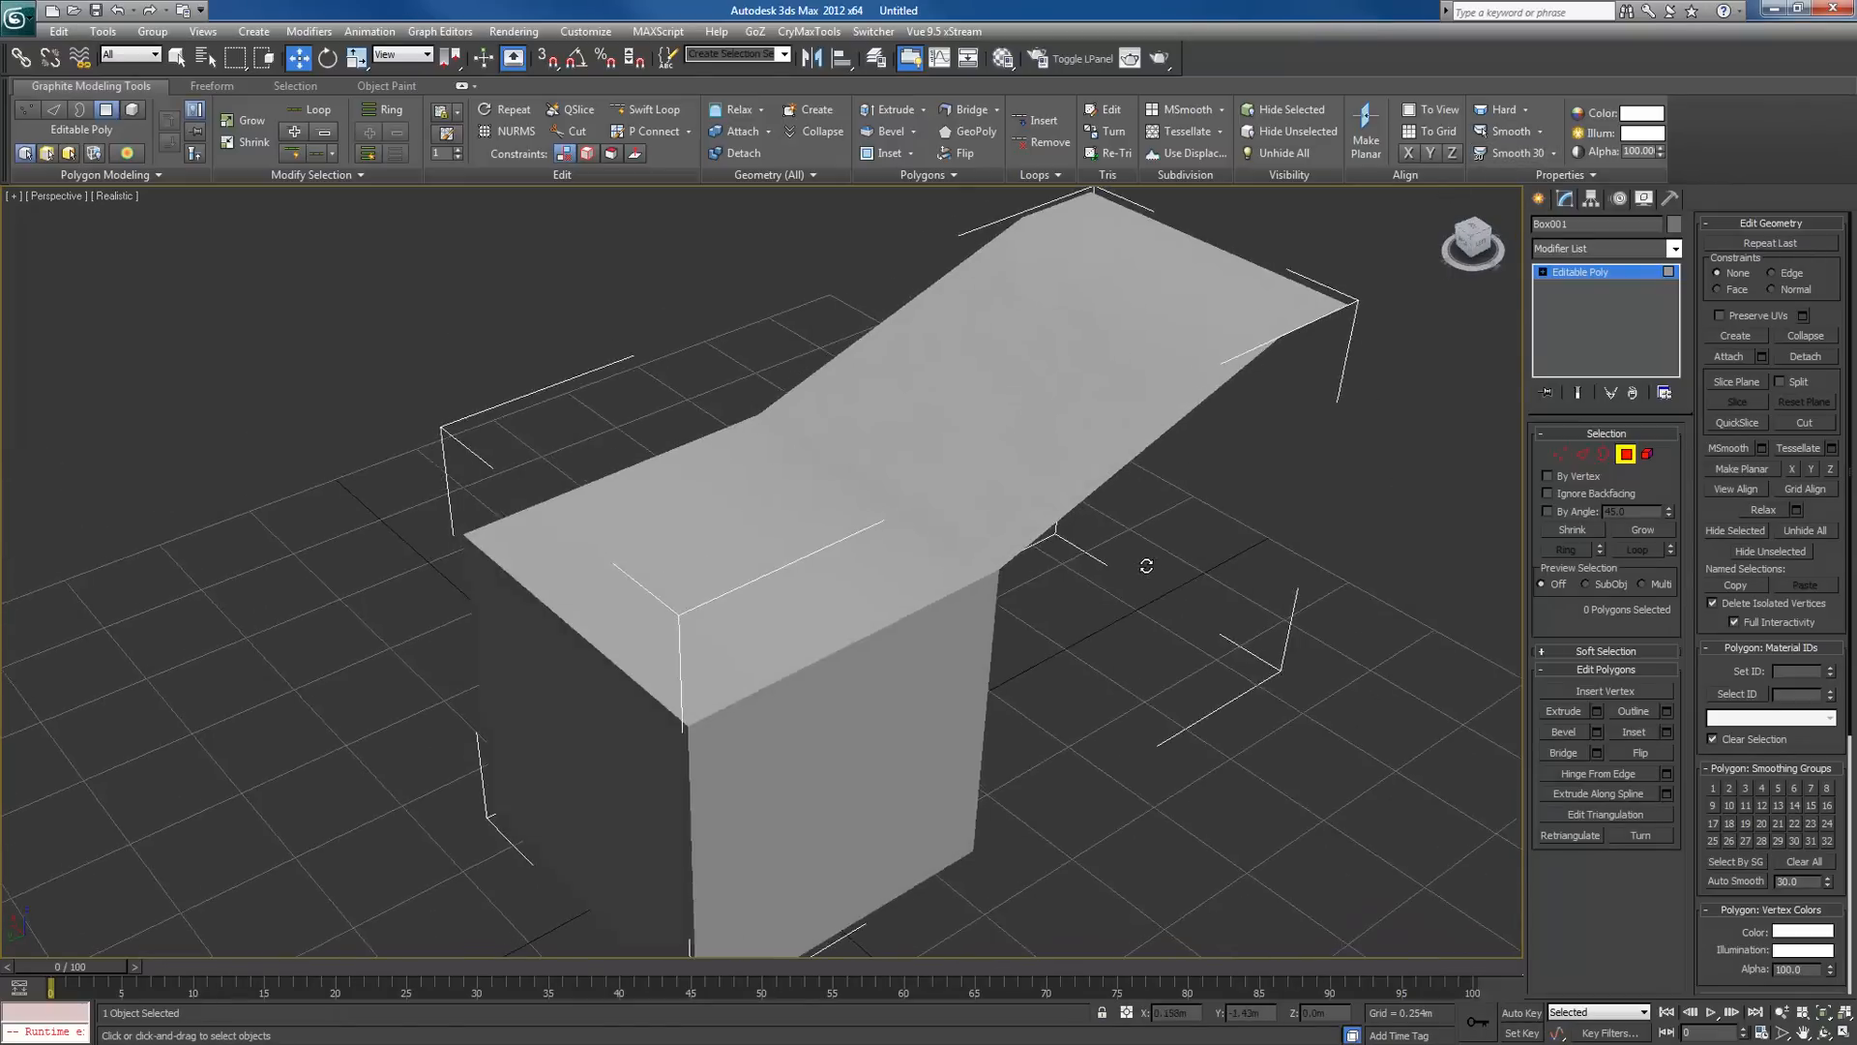
pyautogui.moveTo(1146, 565); pyautogui.dragTo(1041, 559)
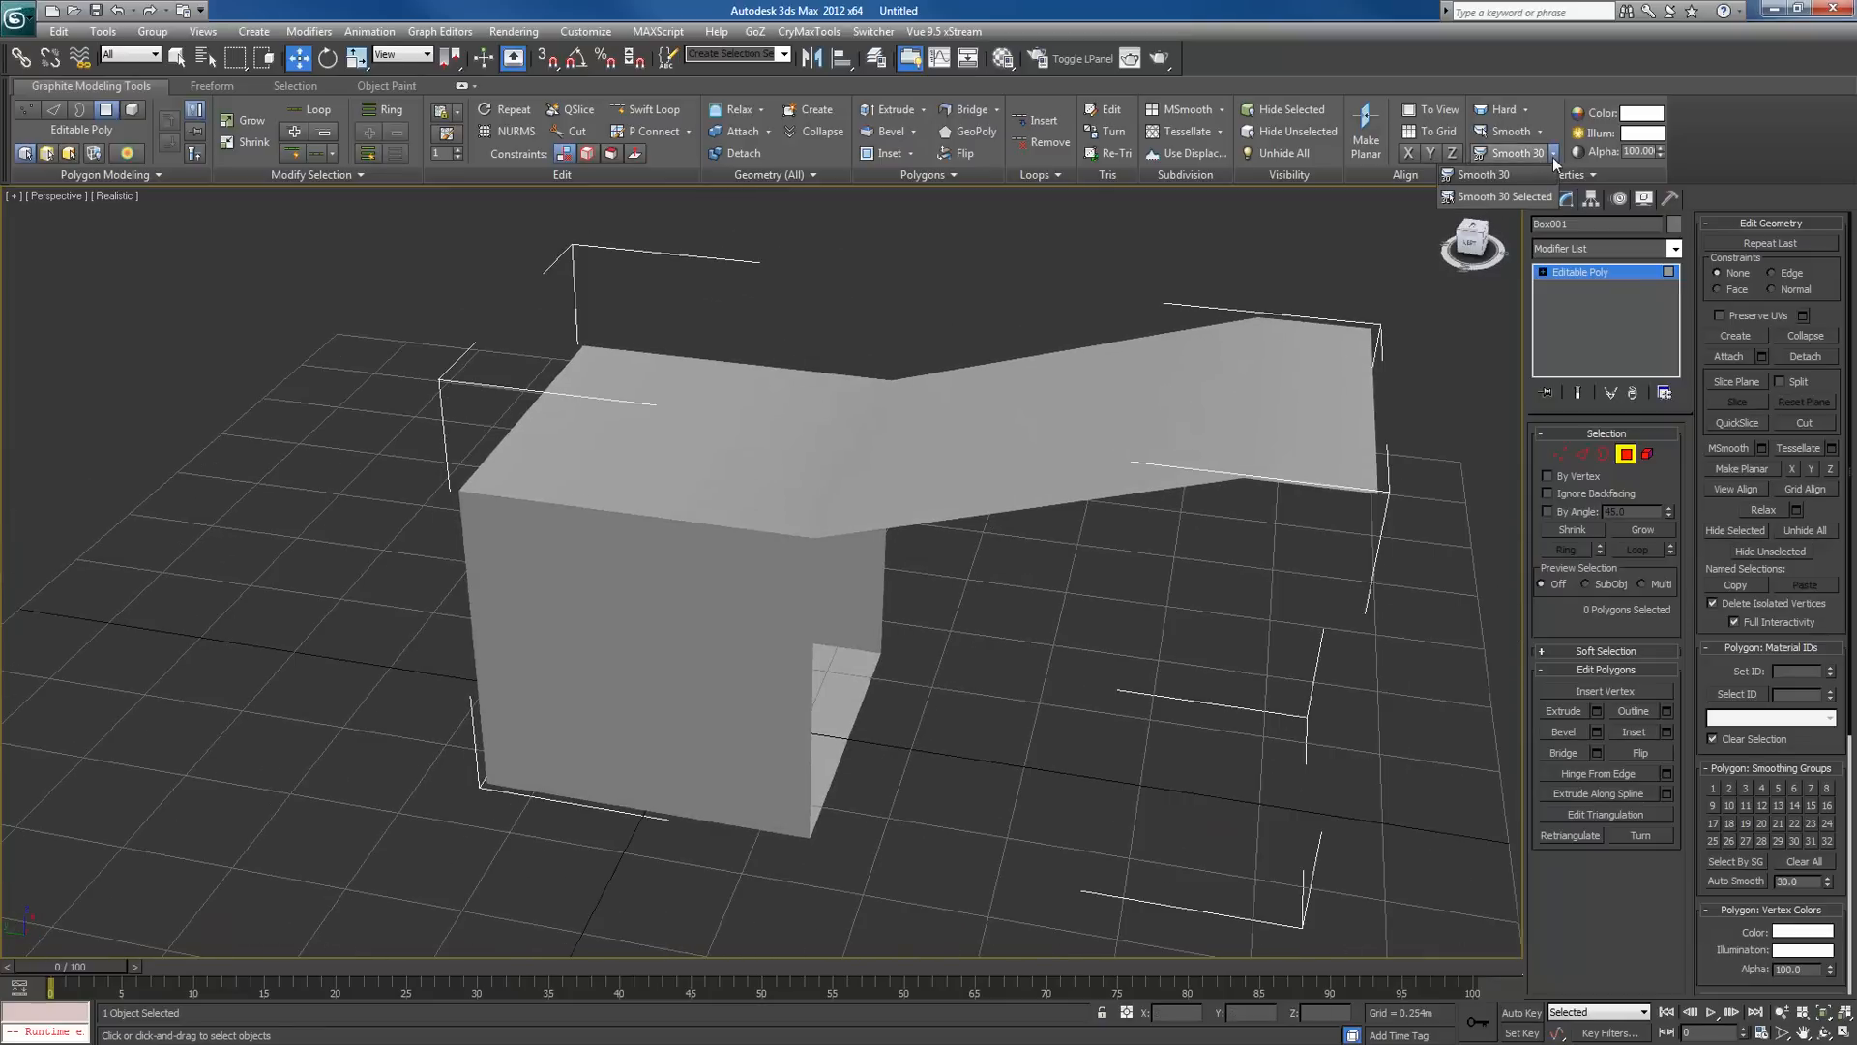
pyautogui.moveTo(1497, 197)
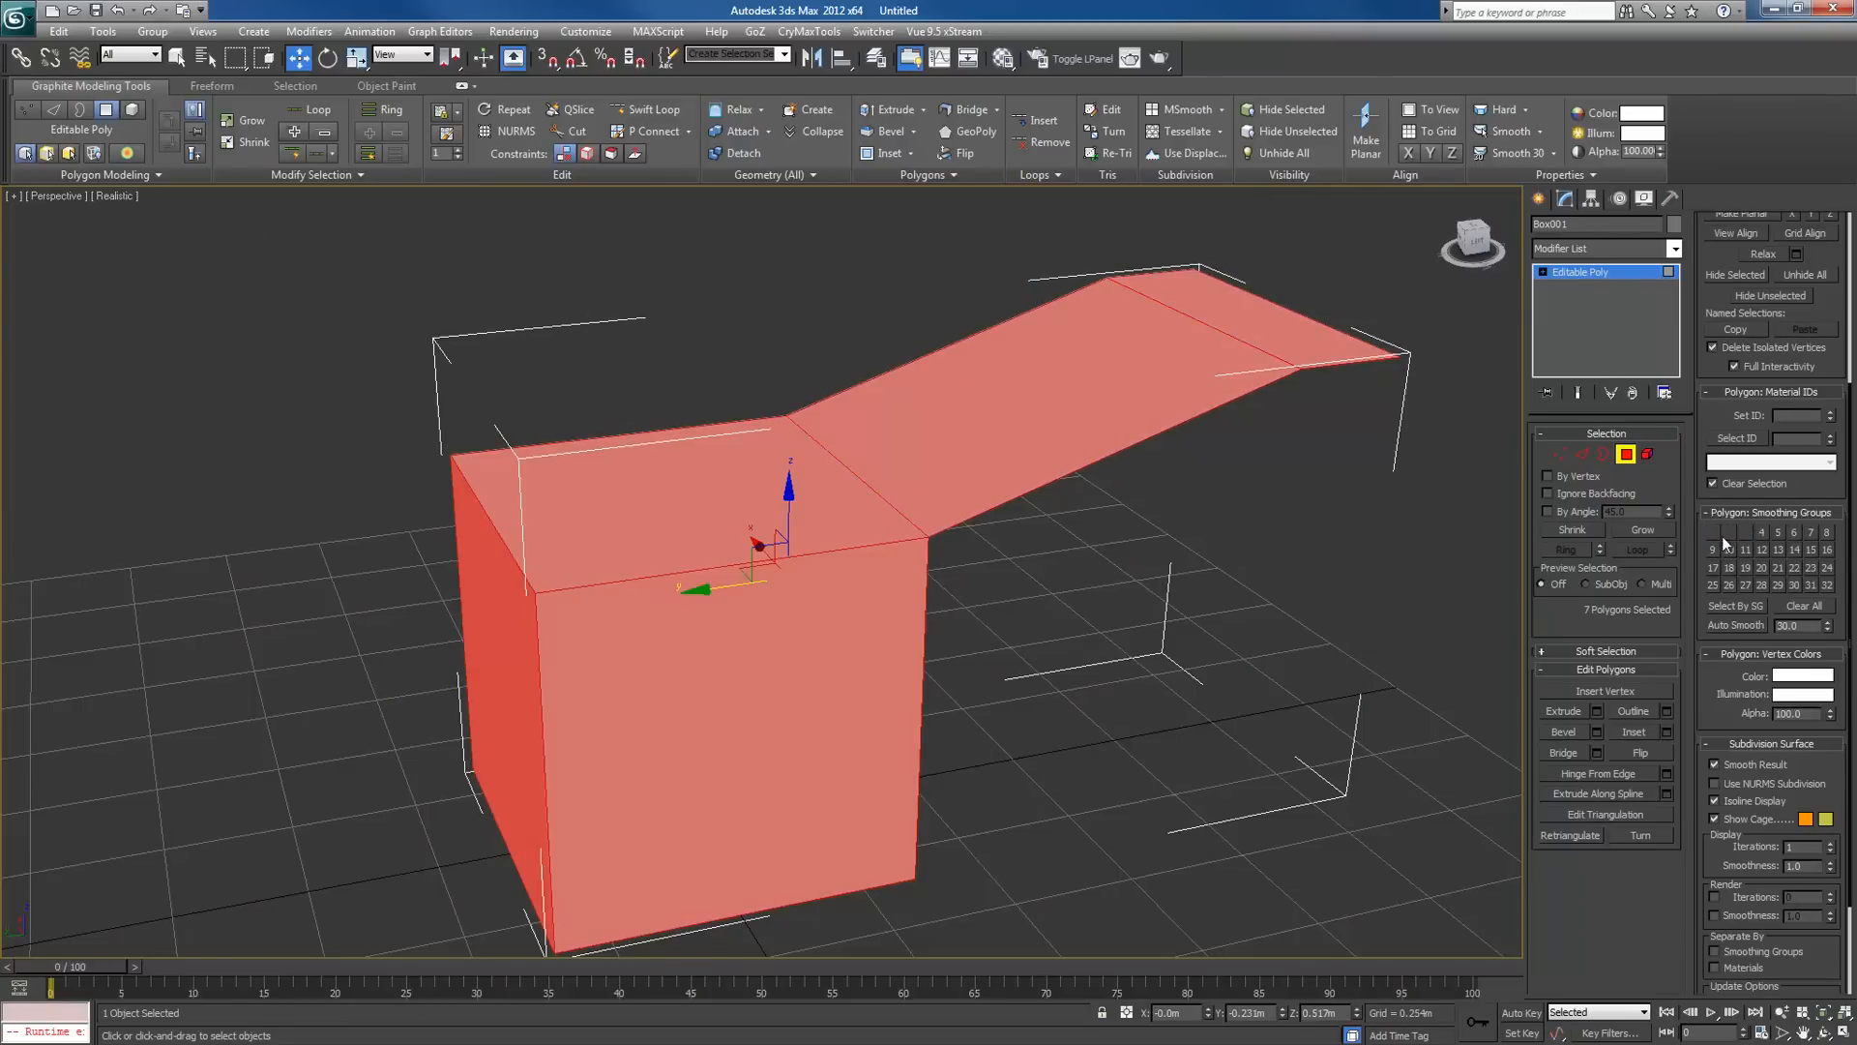
# Assign the seven box and strip polygons to smoothing group 1, then clear the selection.
pyautogui.click(1712, 530)
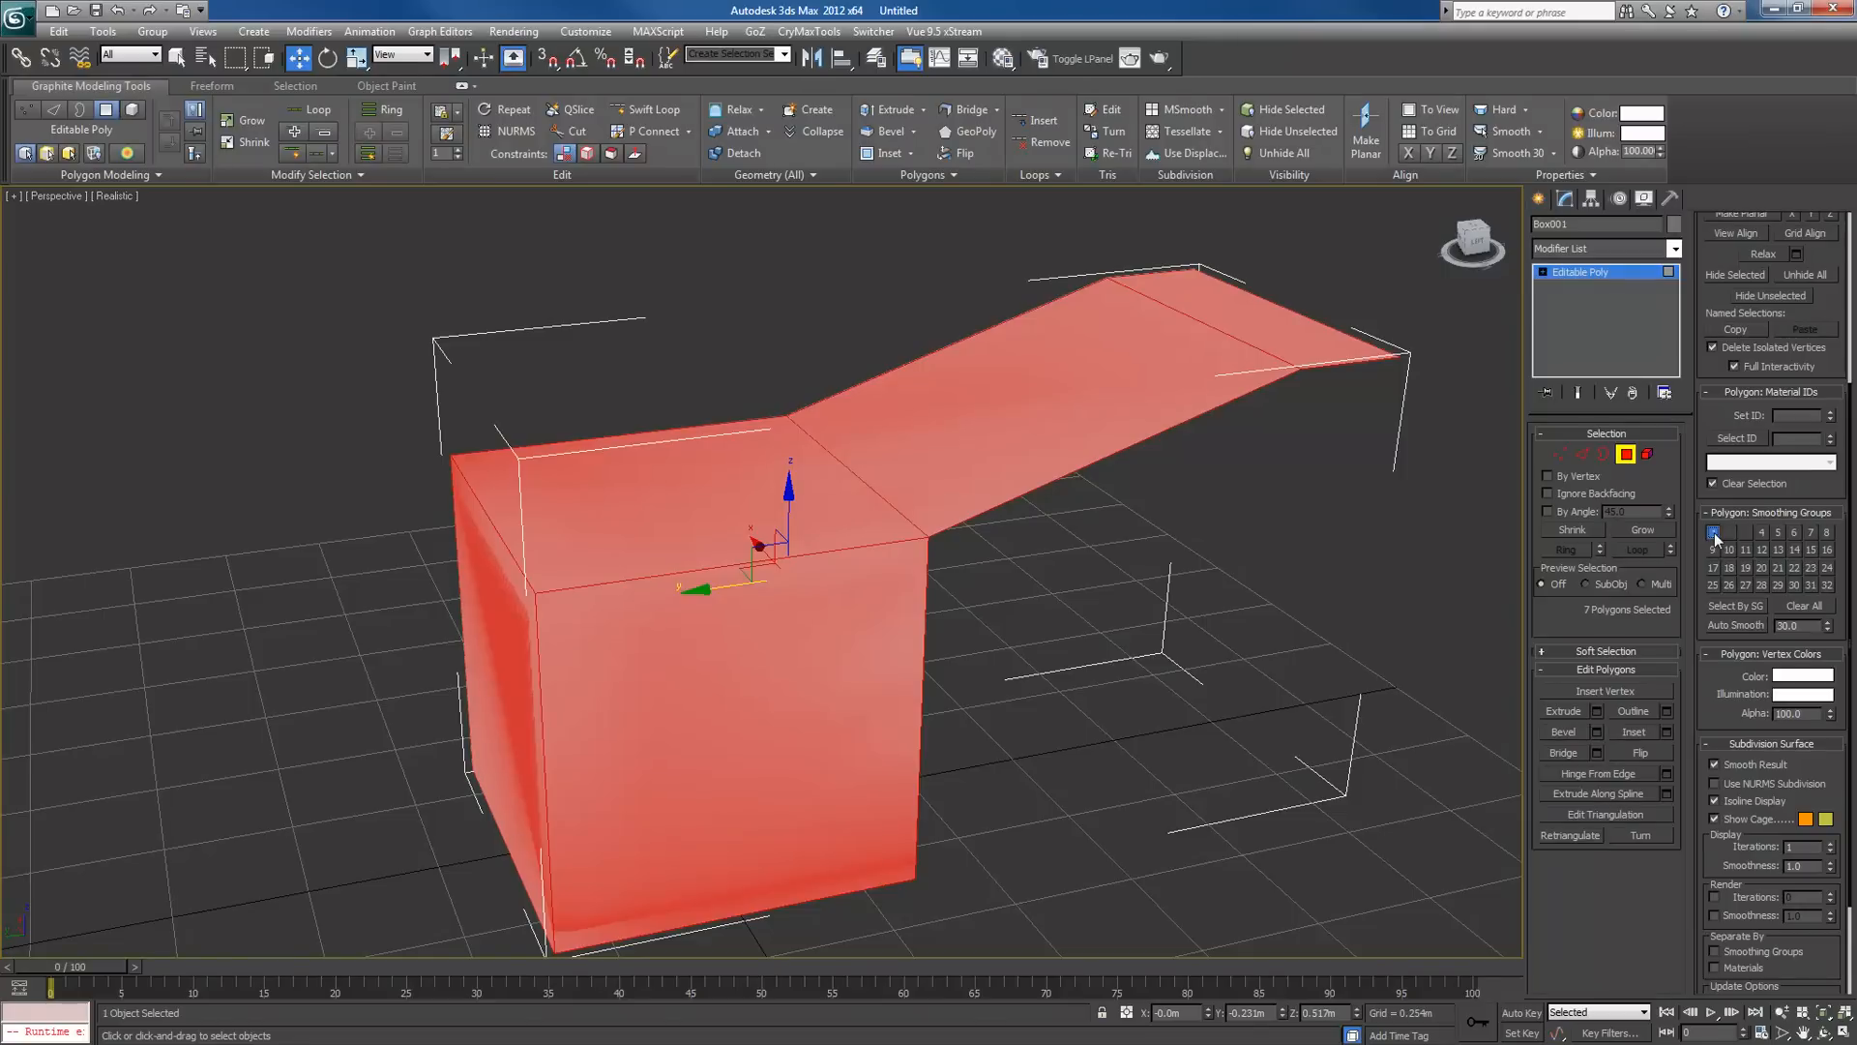
pyautogui.moveTo(1801, 613)
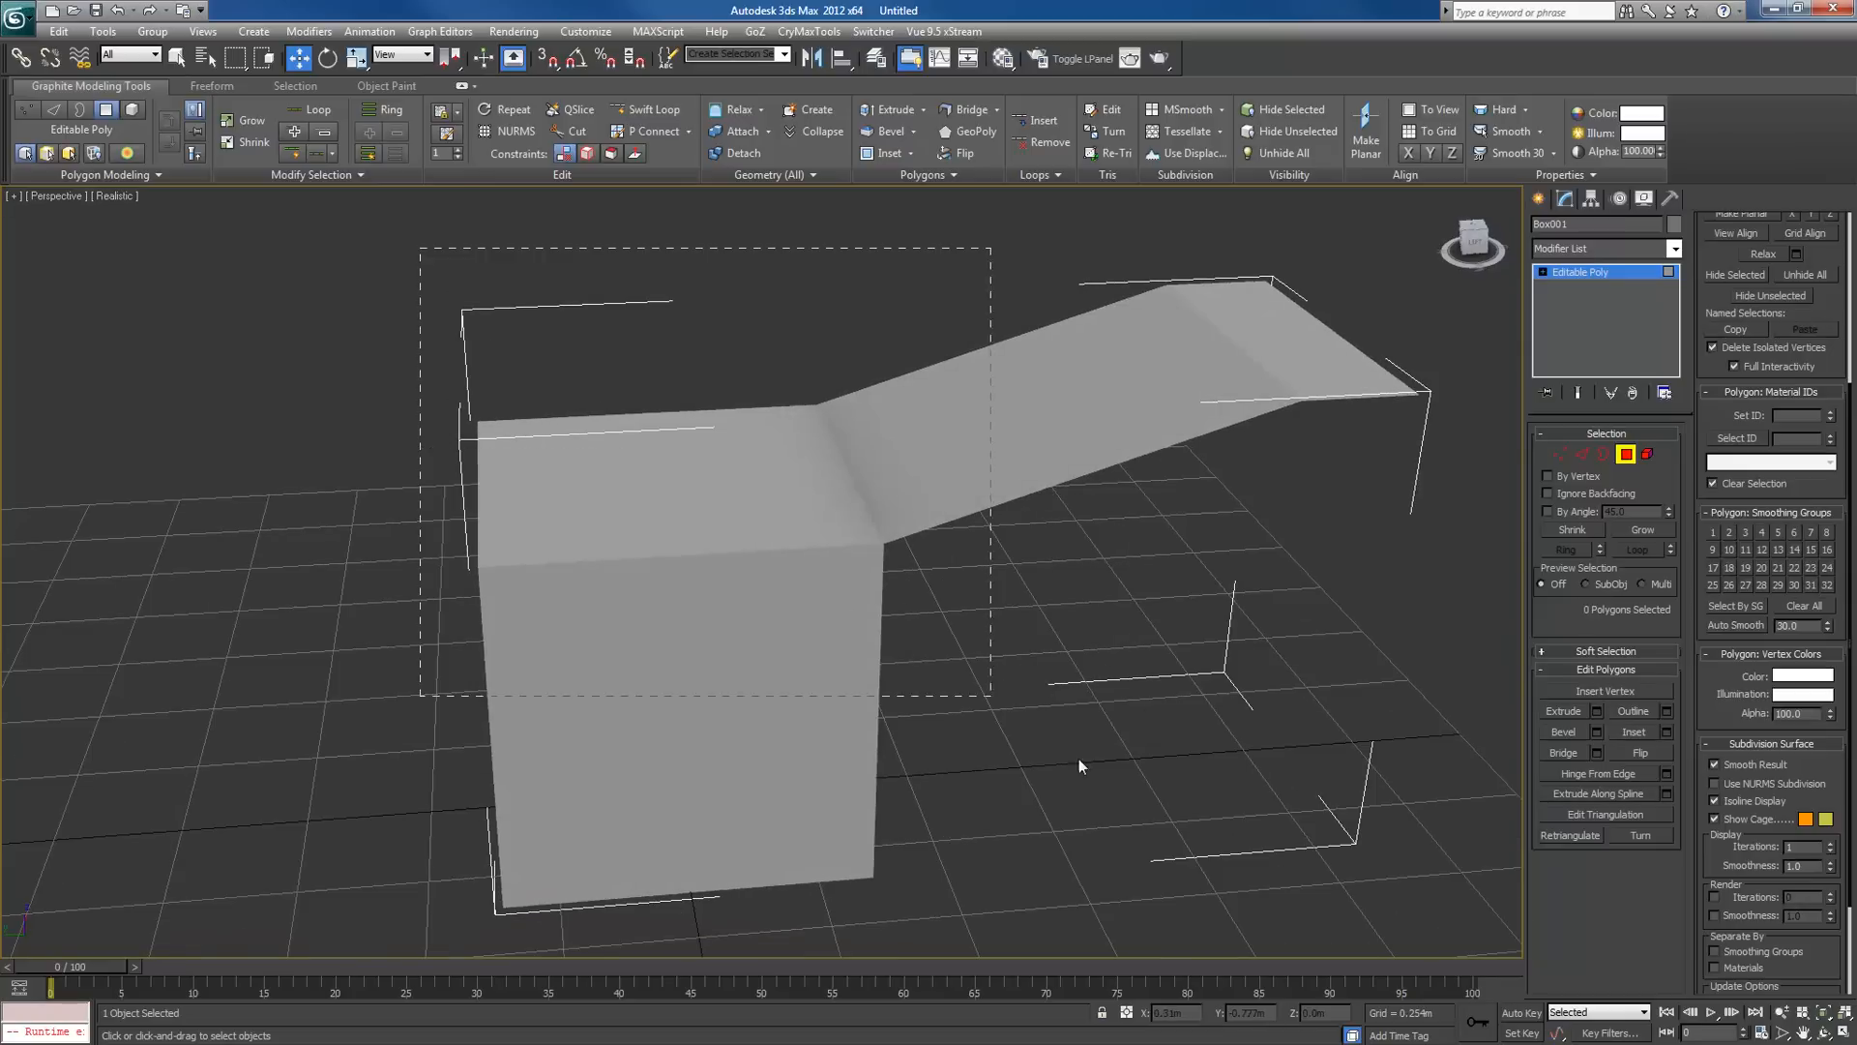
pyautogui.click(663, 474)
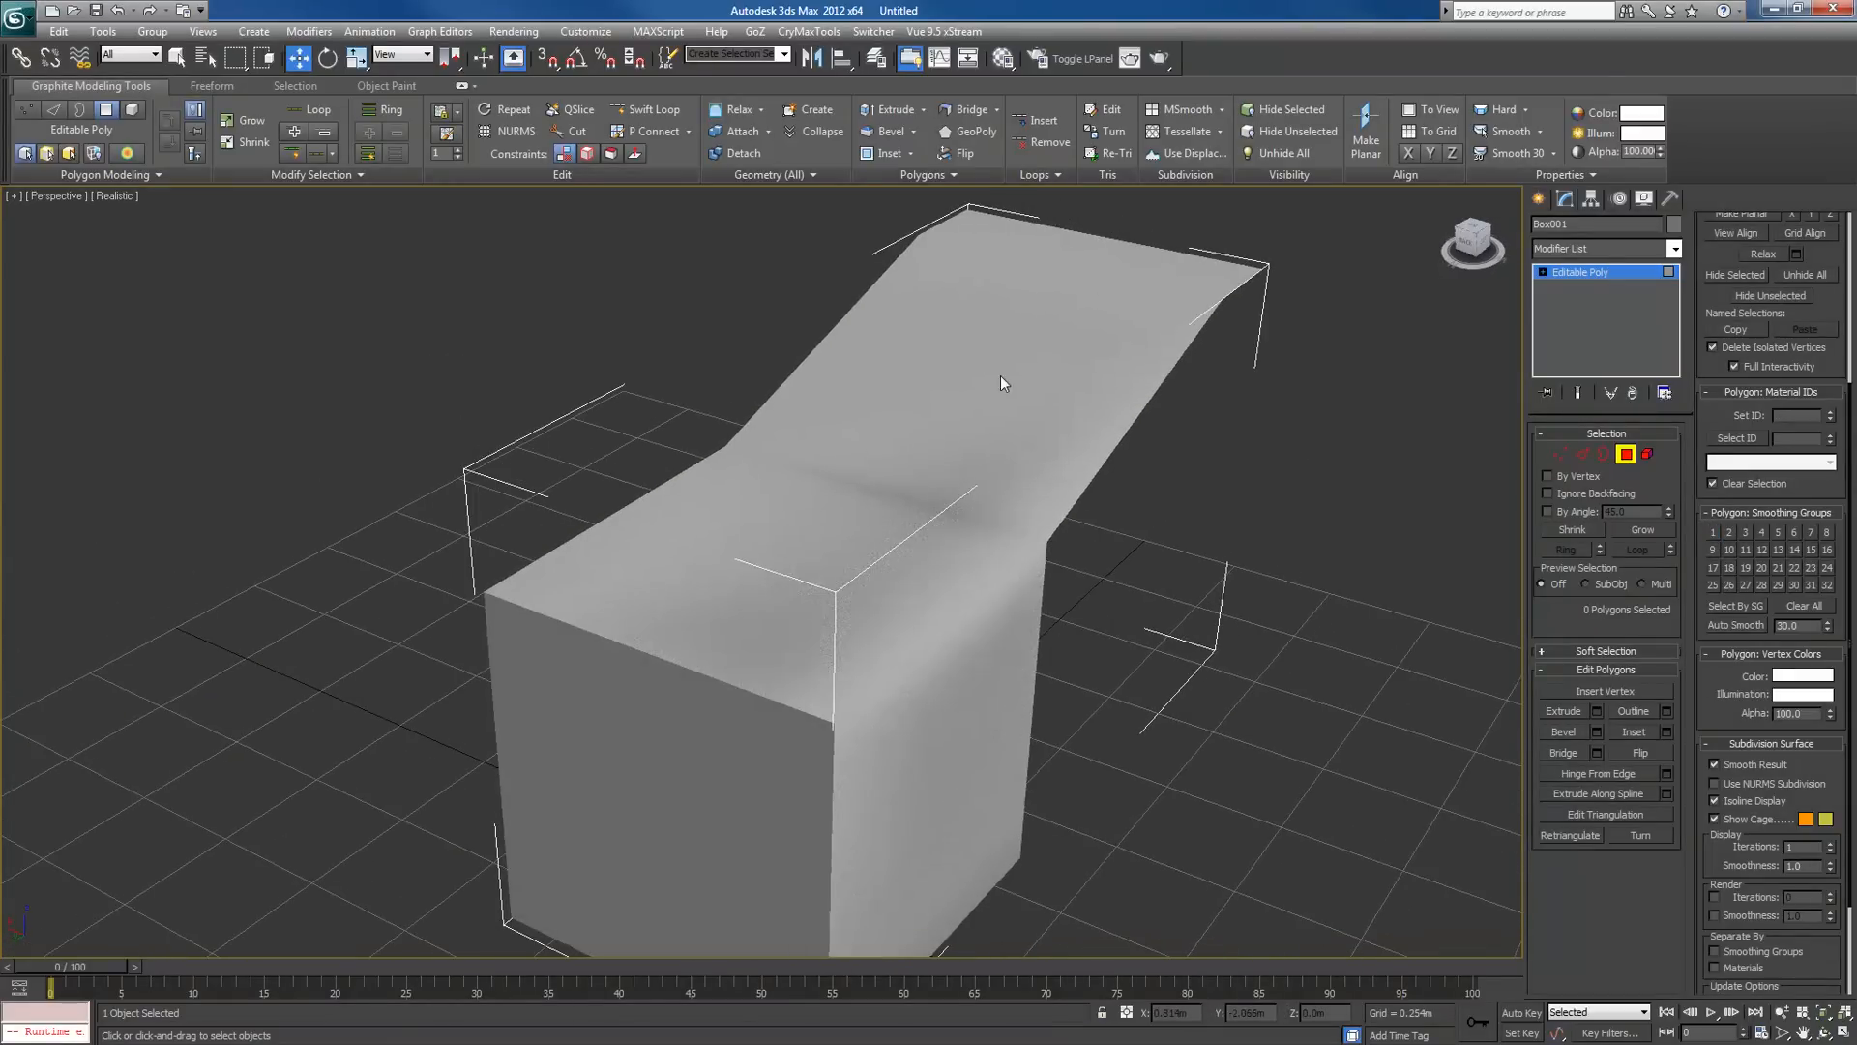
# Toggle the smoothing group of the strip's sloped face, polygon 6.
pyautogui.moveTo(1001, 383); pyautogui.dragTo(1046, 447)
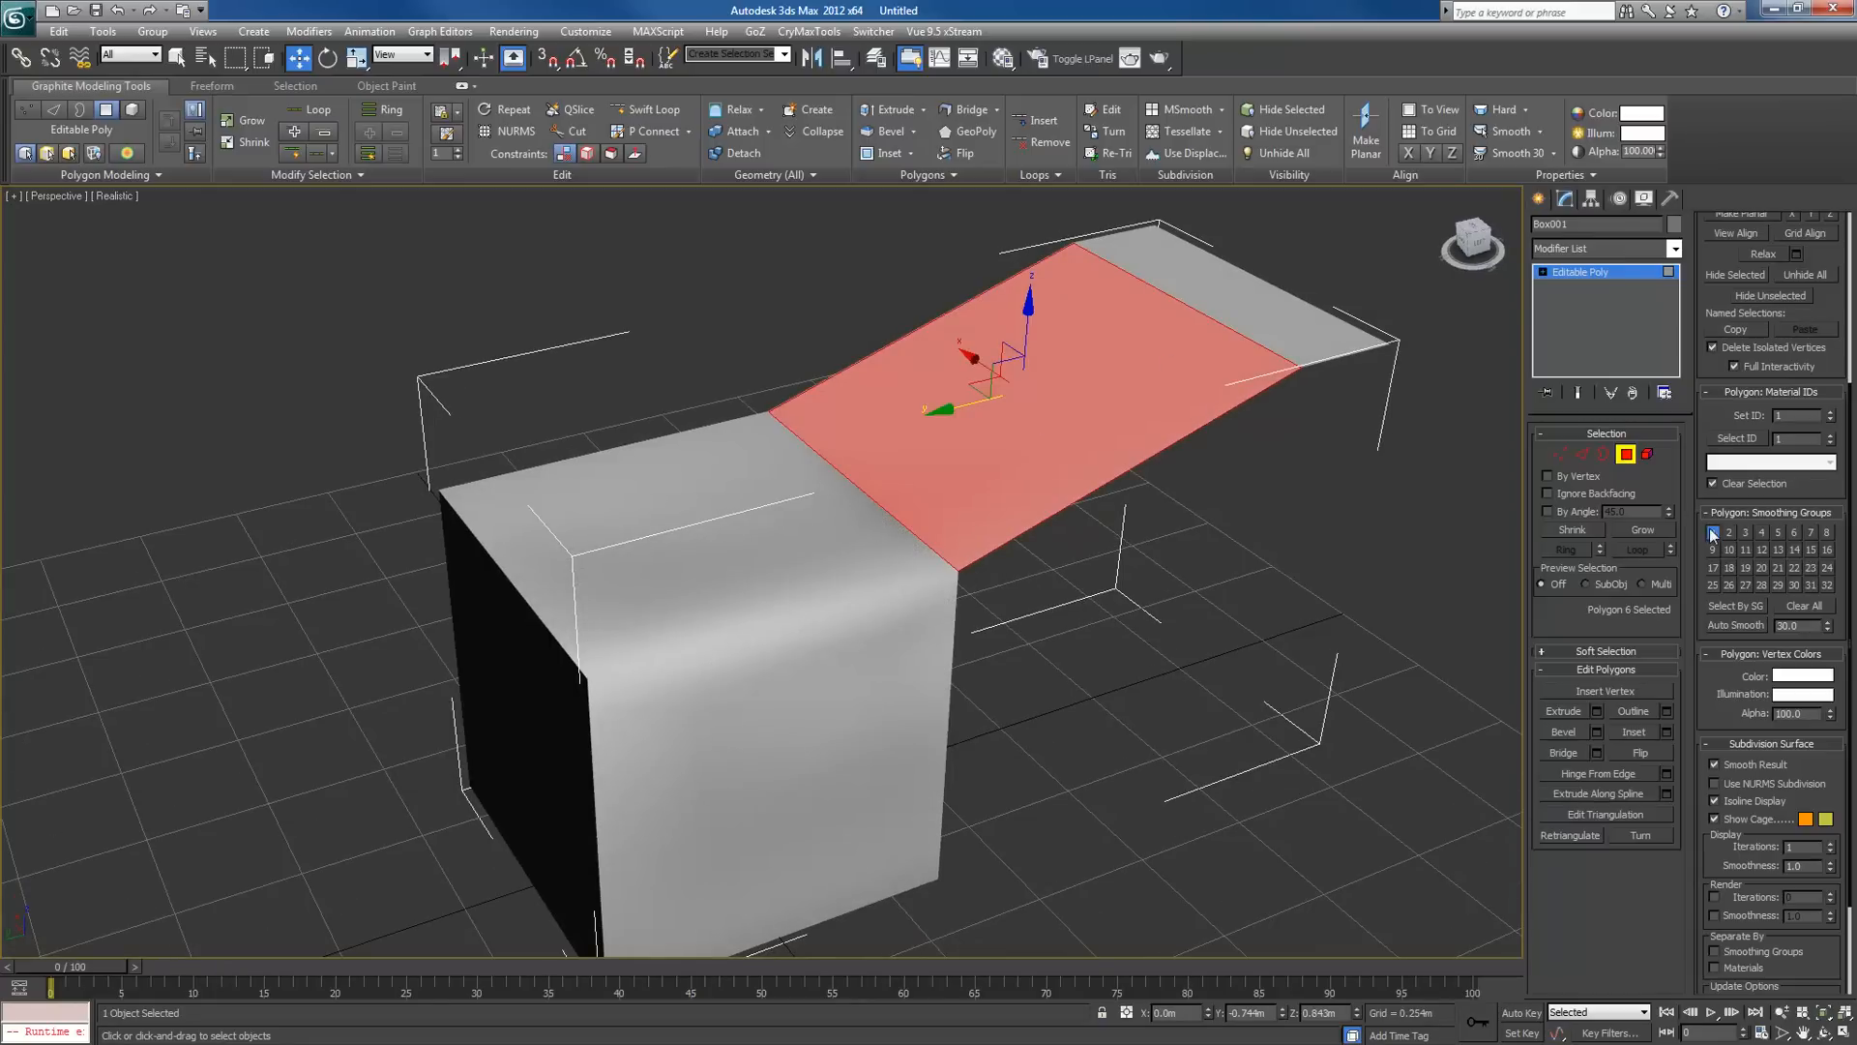
pyautogui.click(1312, 569)
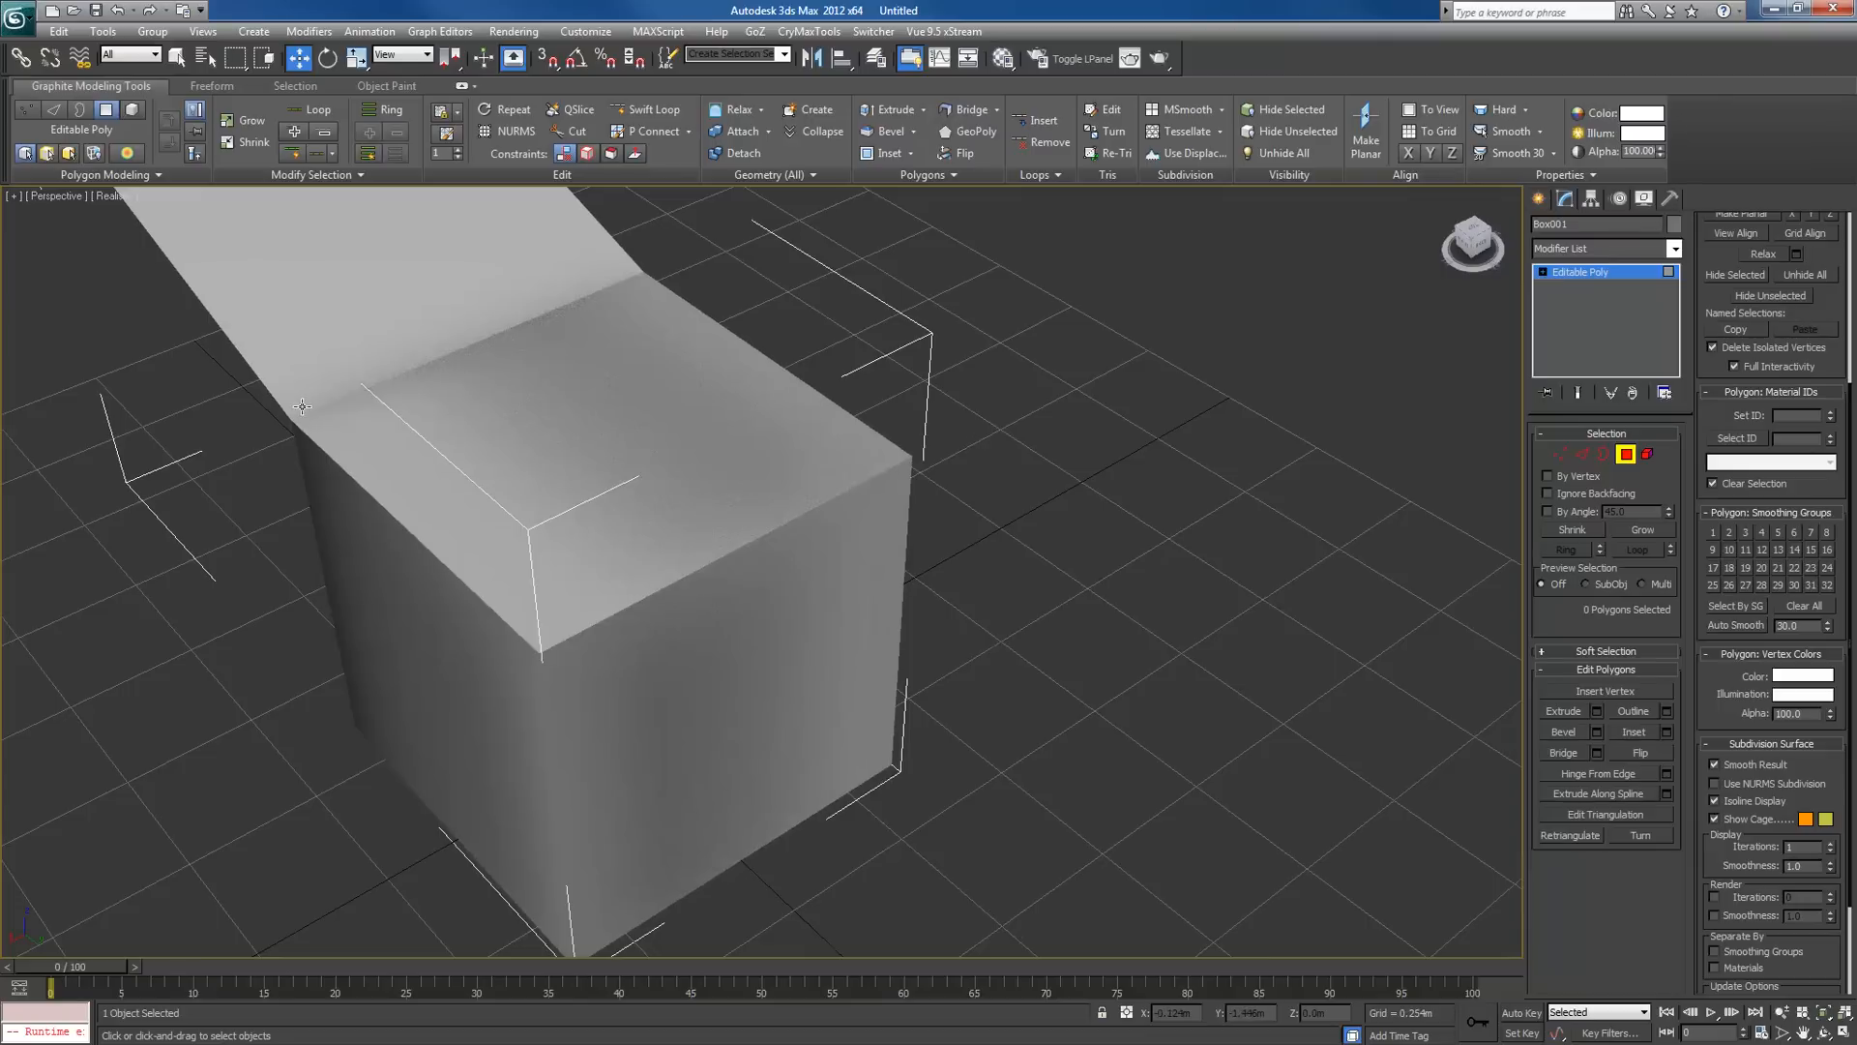
pyautogui.moveTo(302, 406); pyautogui.dragTo(613, 532)
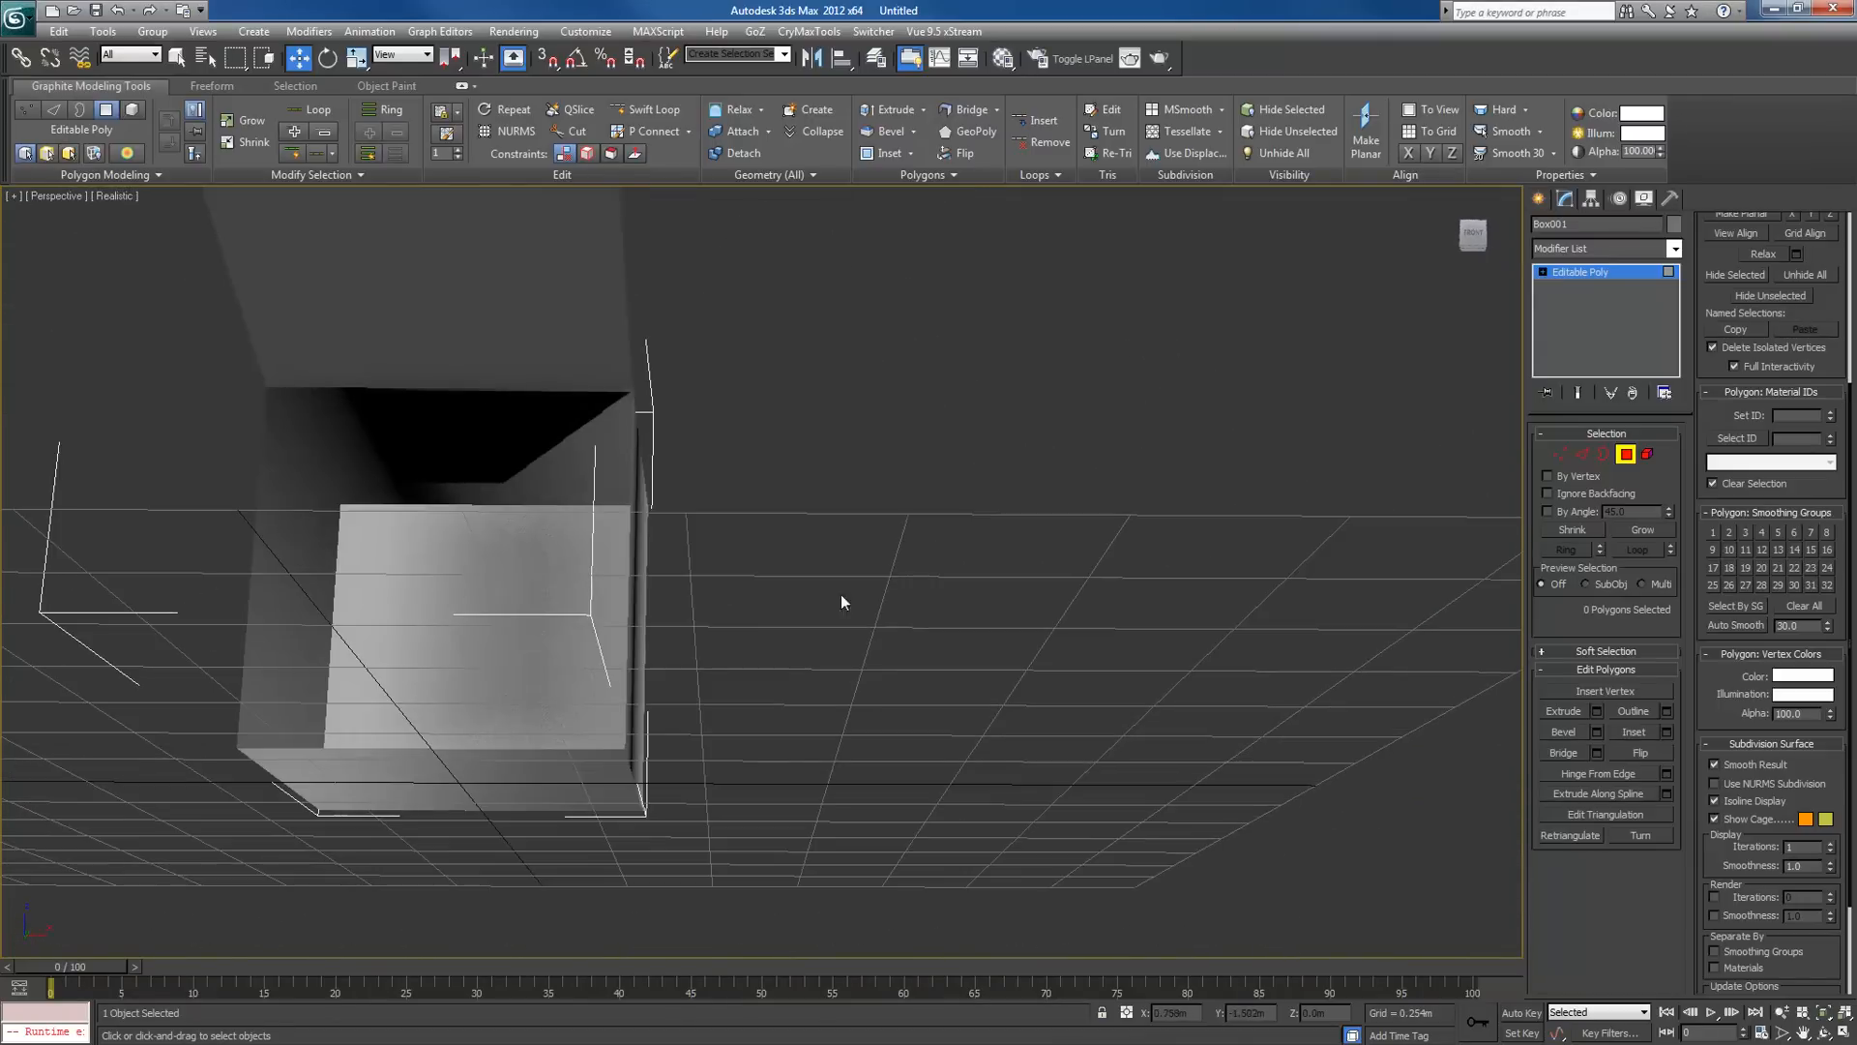
pyautogui.moveTo(842, 602); pyautogui.dragTo(1054, 607)
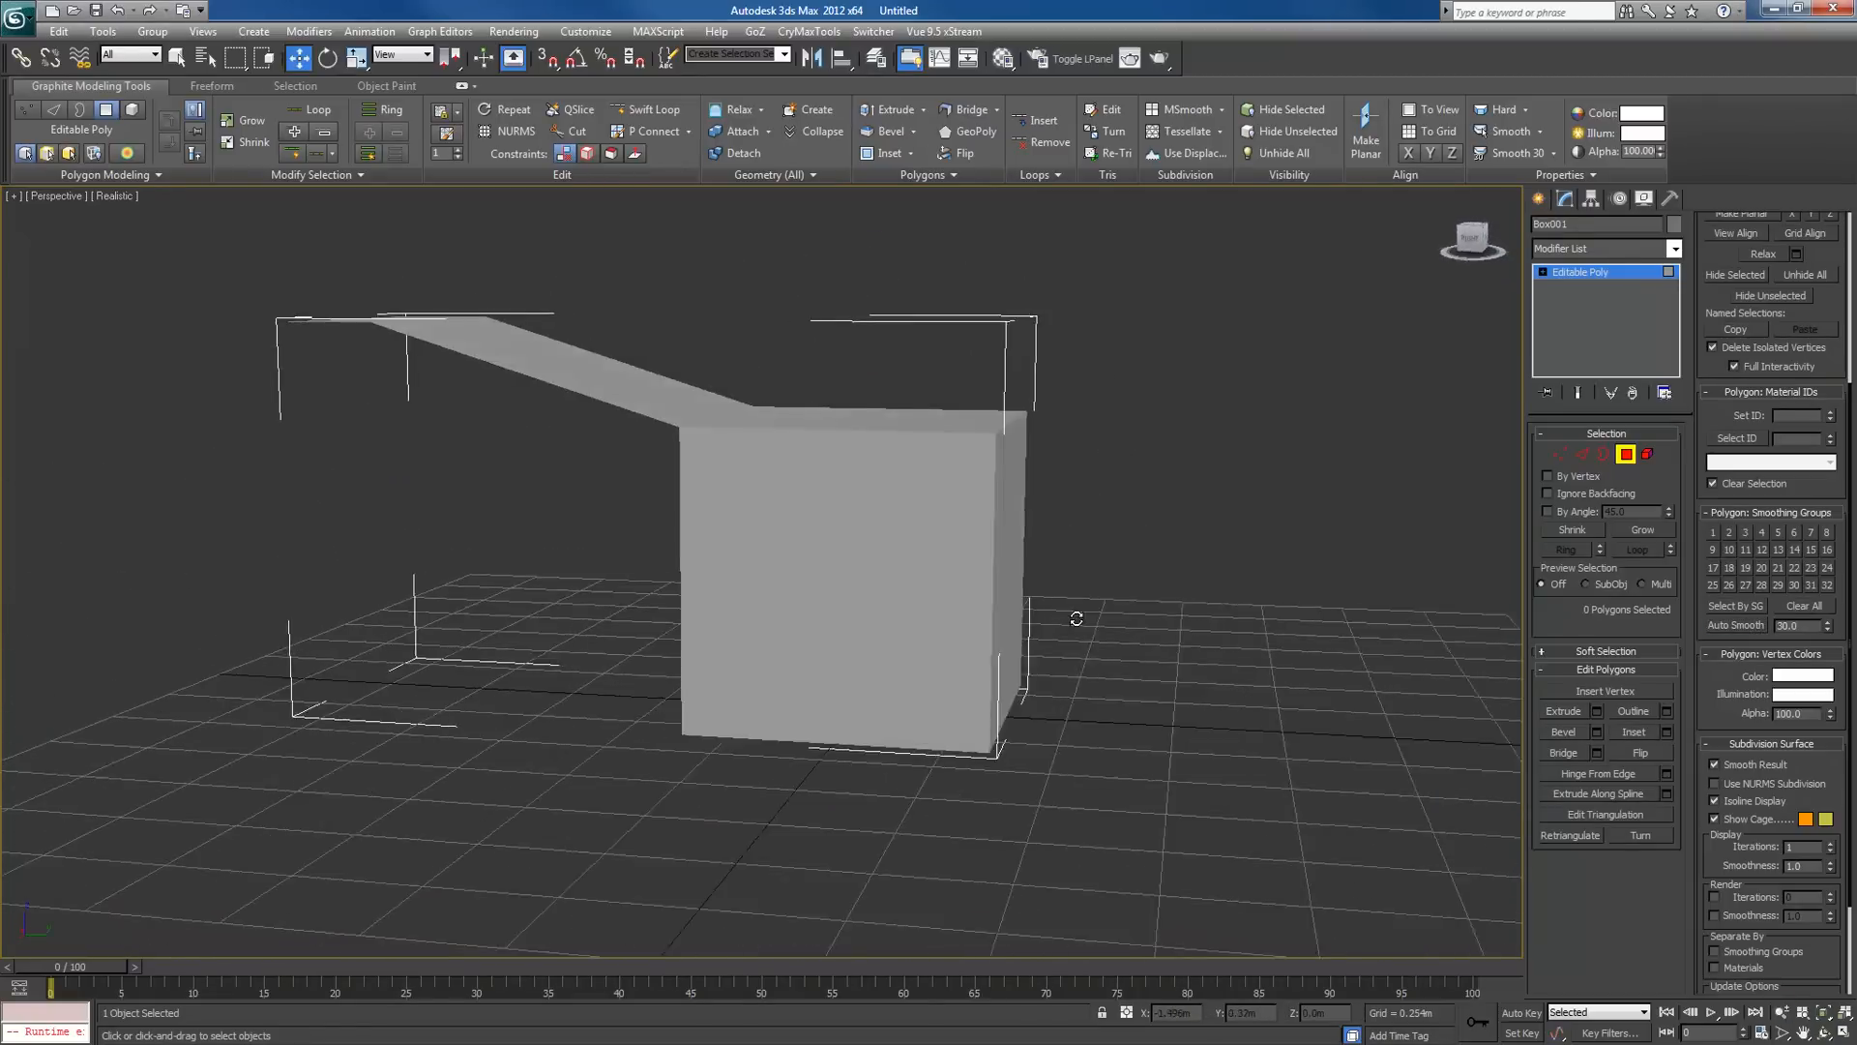
pyautogui.moveTo(1078, 617); pyautogui.dragTo(809, 693)
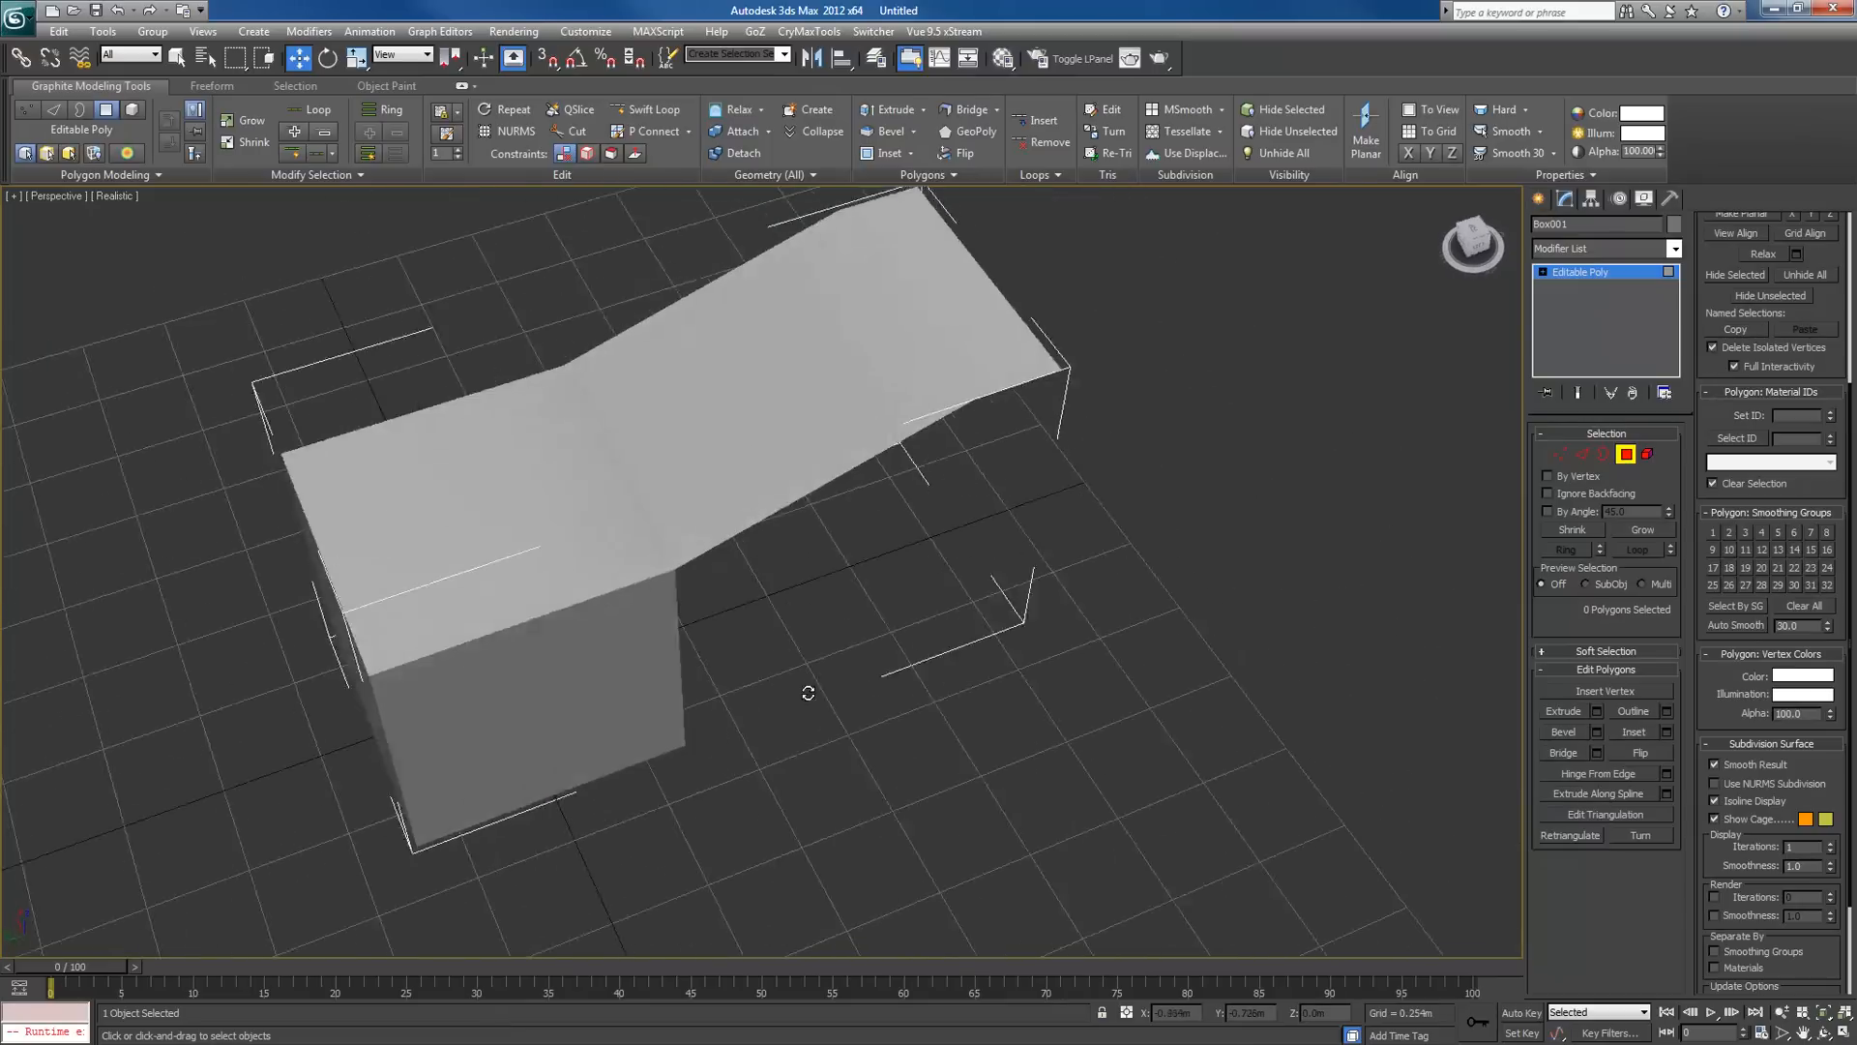